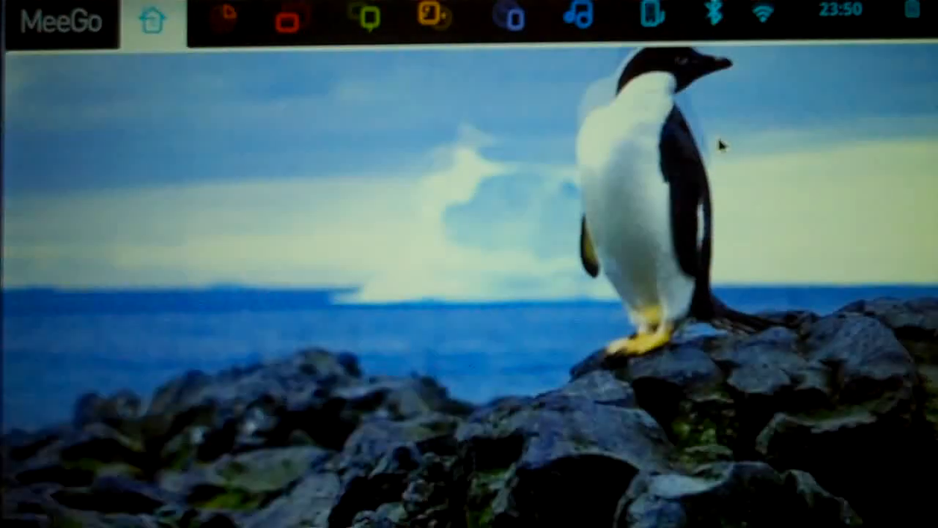
# Step: Show the Myzone overview with appointments, tasks, mail status and social feed
pyautogui.click(152, 20)
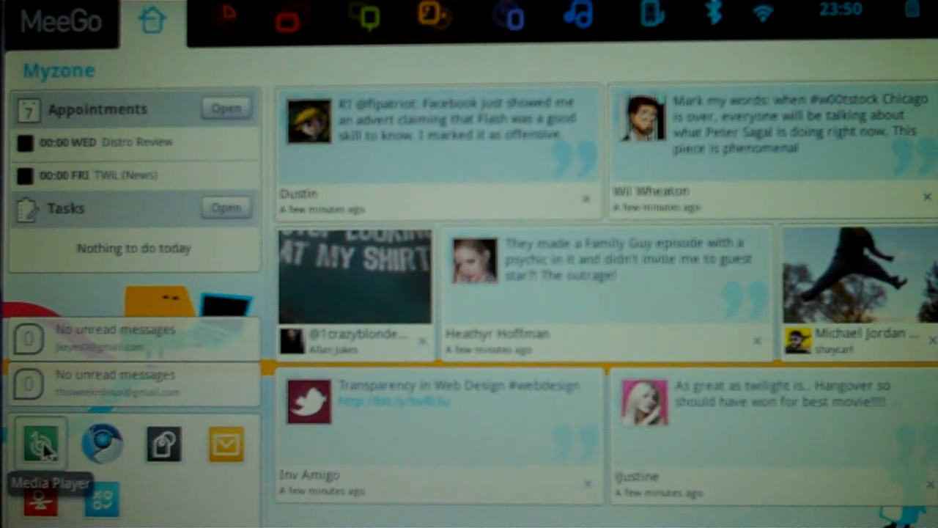
pyautogui.moveTo(103, 443)
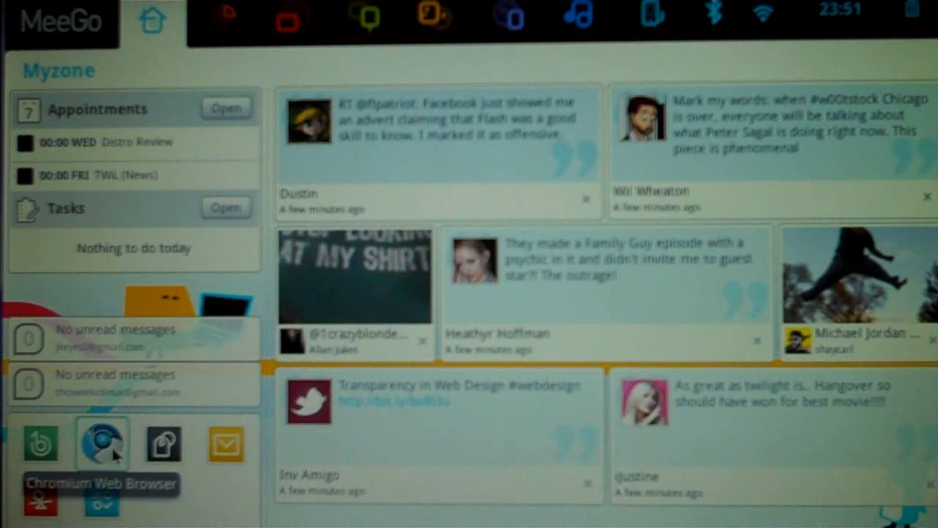
pyautogui.moveTo(225, 443)
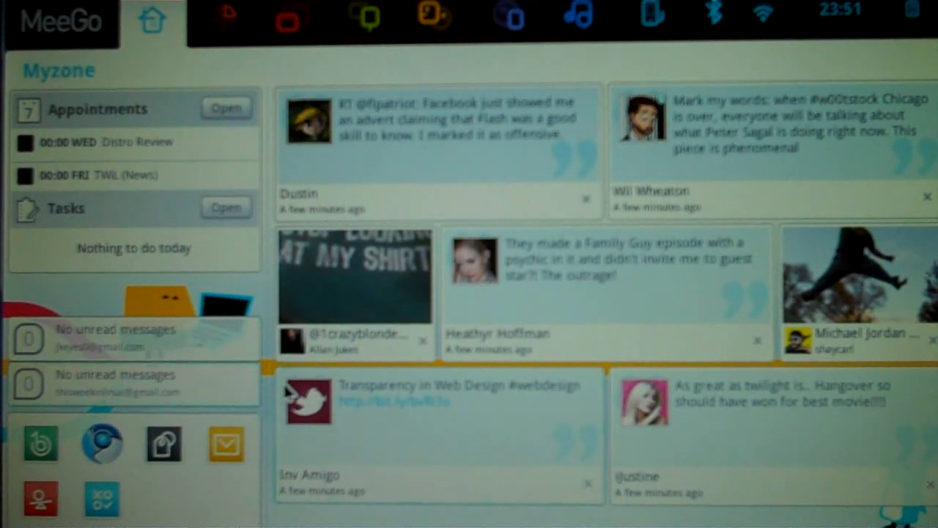
pyautogui.moveTo(738, 120)
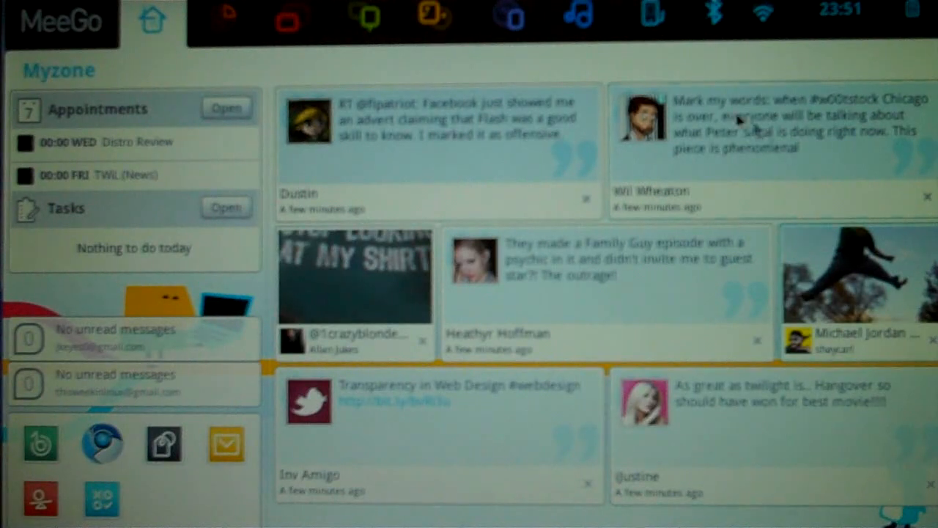
pyautogui.moveTo(202, 137)
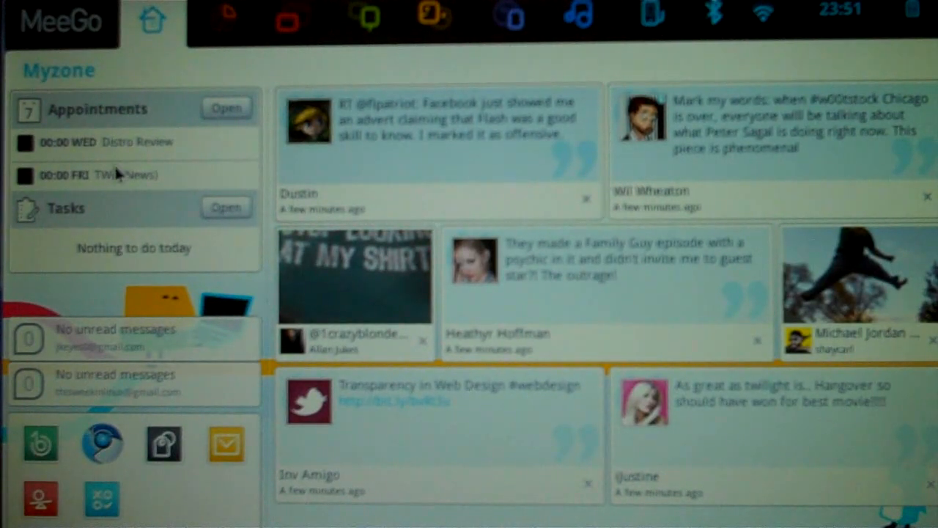
pyautogui.moveTo(62, 242)
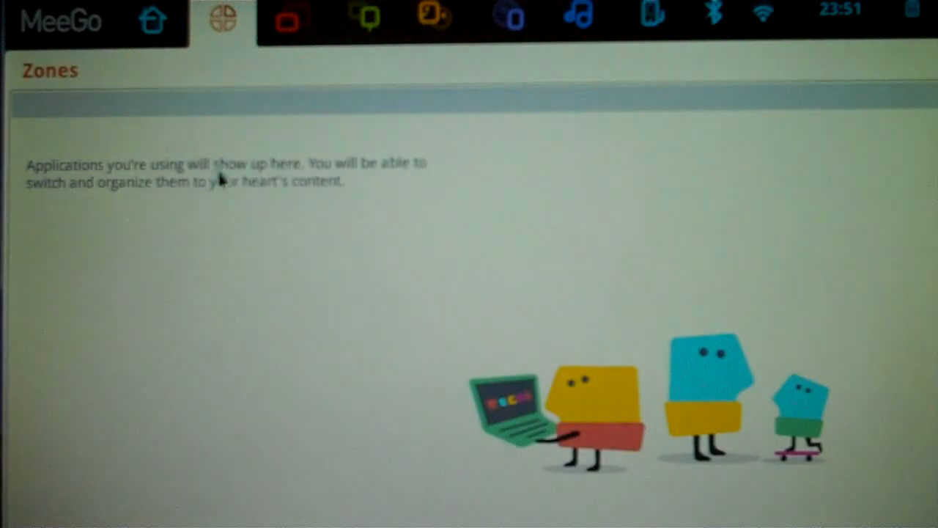
pyautogui.moveTo(286, 22)
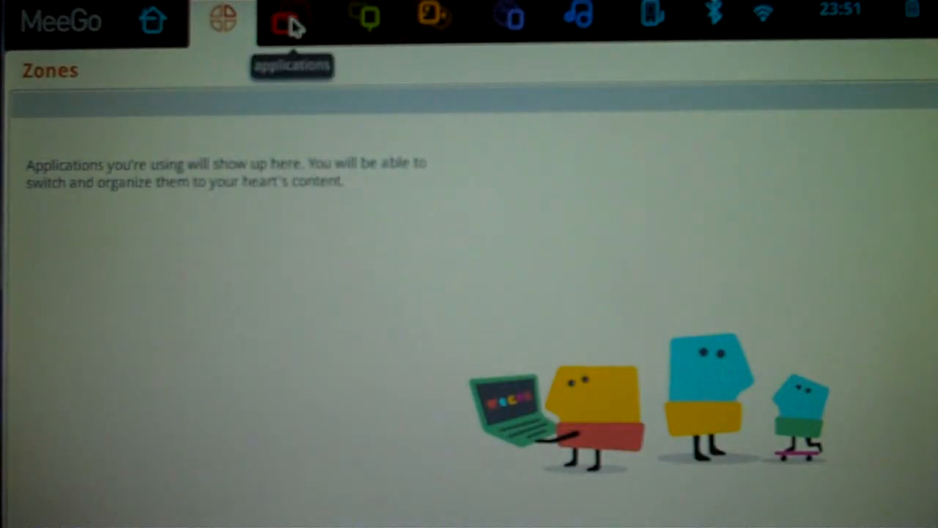
# Step: Show installed applications with the Accessories category expanded
pyautogui.click(290, 18)
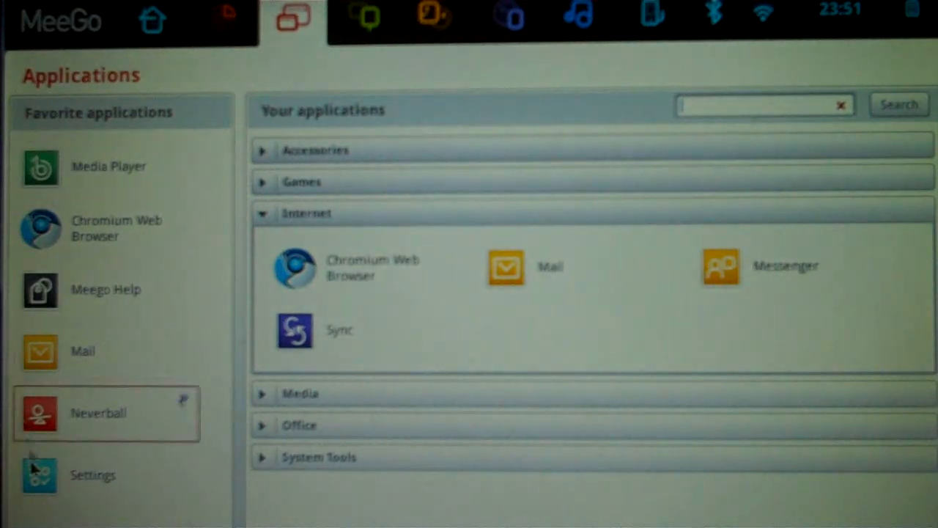
pyautogui.moveTo(158, 434)
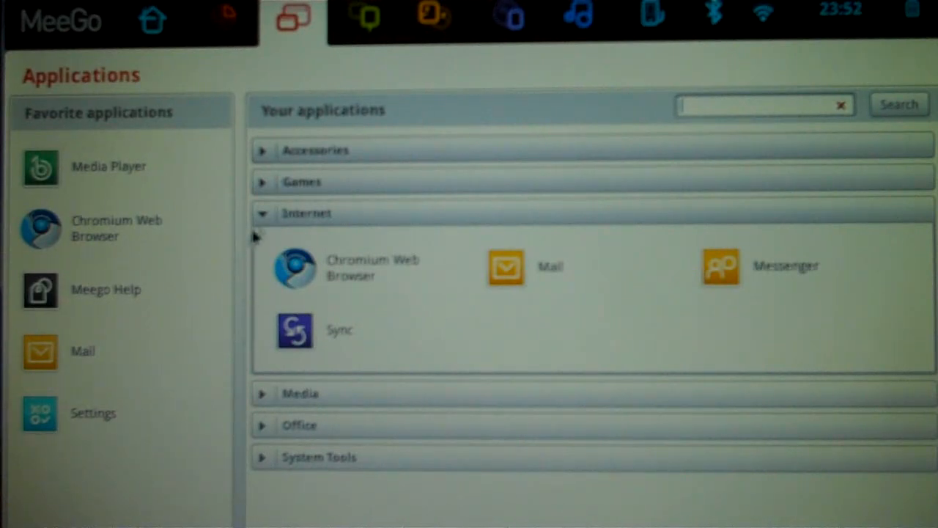
pyautogui.click(315, 150)
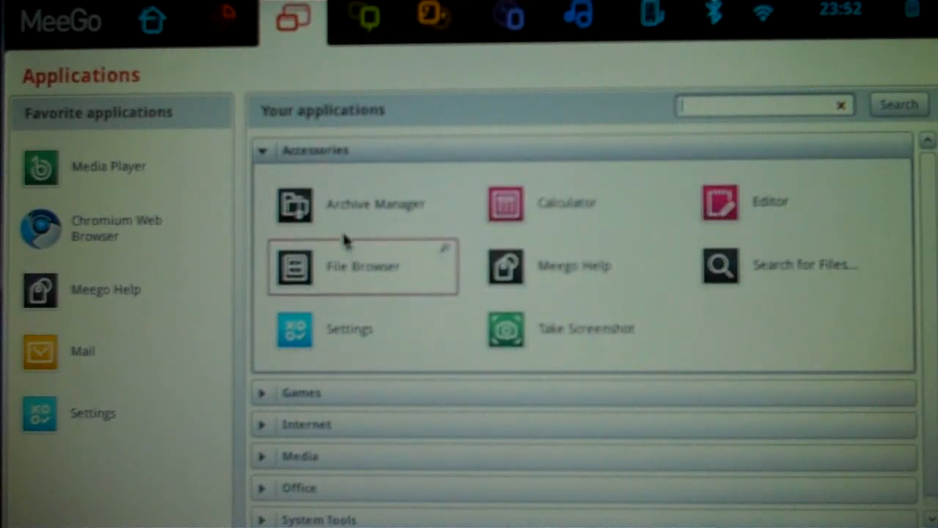
# Step: Launch File Browser from Accessories to view the home folder
pyautogui.doubleClick(364, 265)
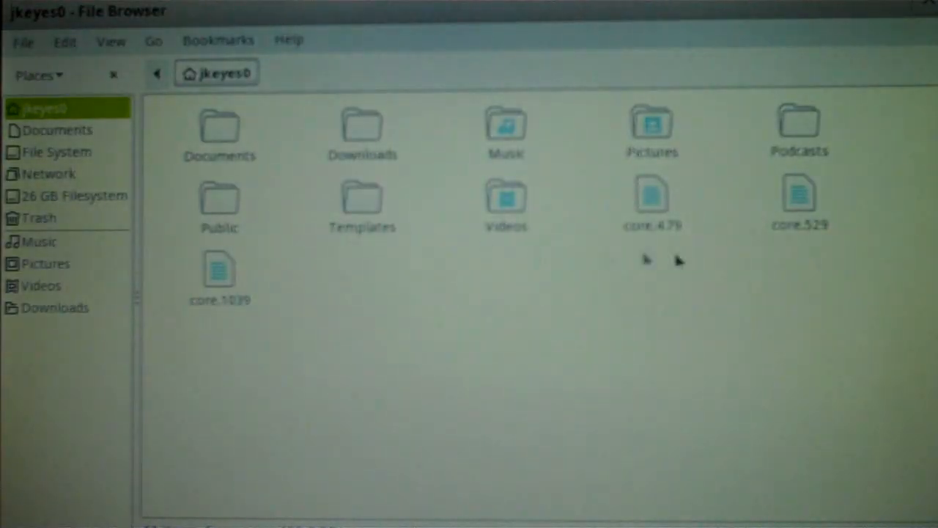
pyautogui.moveTo(560, 119)
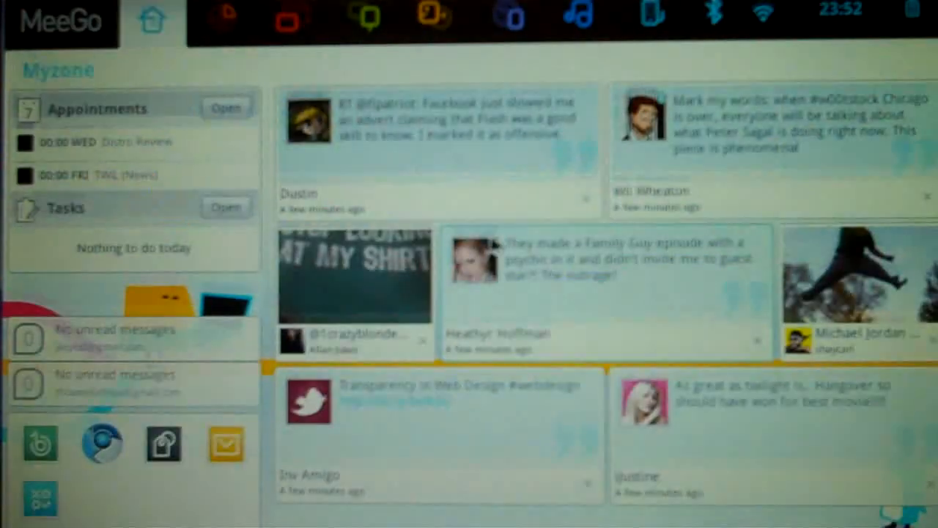
pyautogui.moveTo(286, 20)
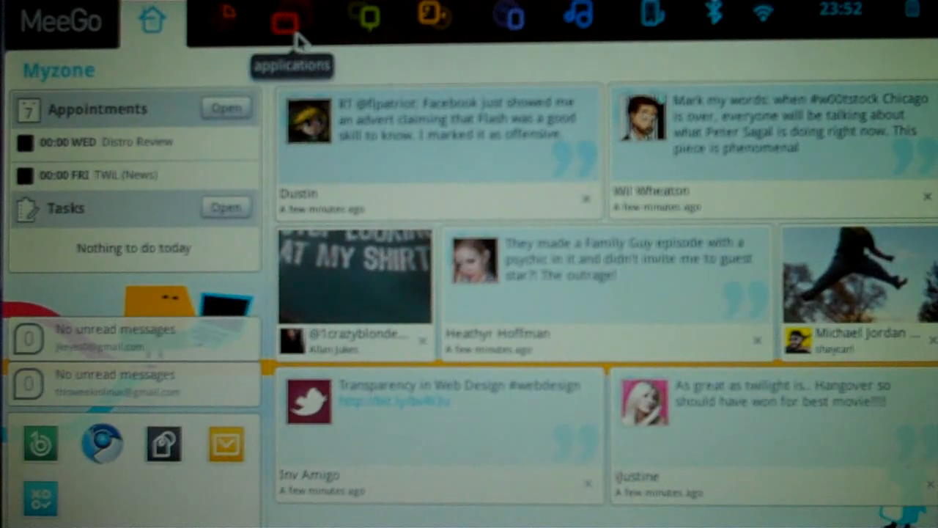
pyautogui.click(286, 18)
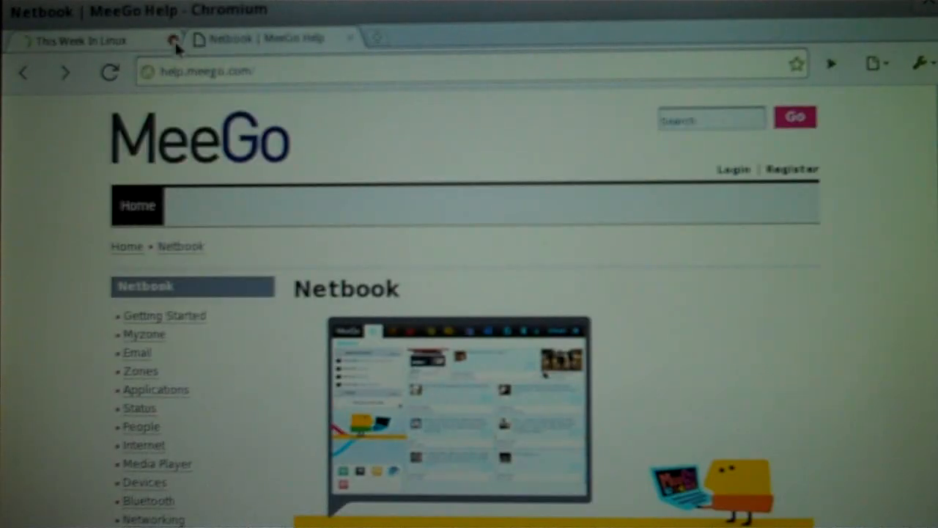
# Step: Scroll through the Netbook help topics in Chromium and back to the top
pyautogui.scroll(-3)
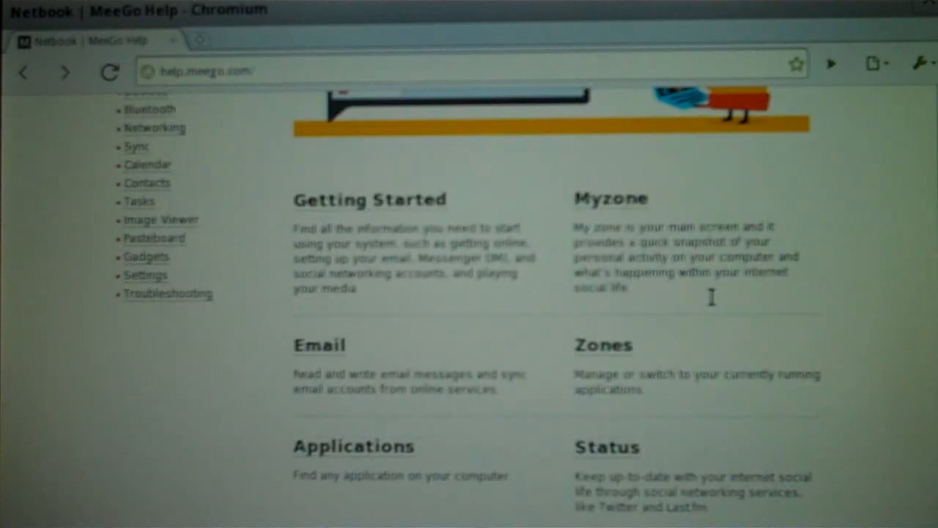
pyautogui.scroll(-3)
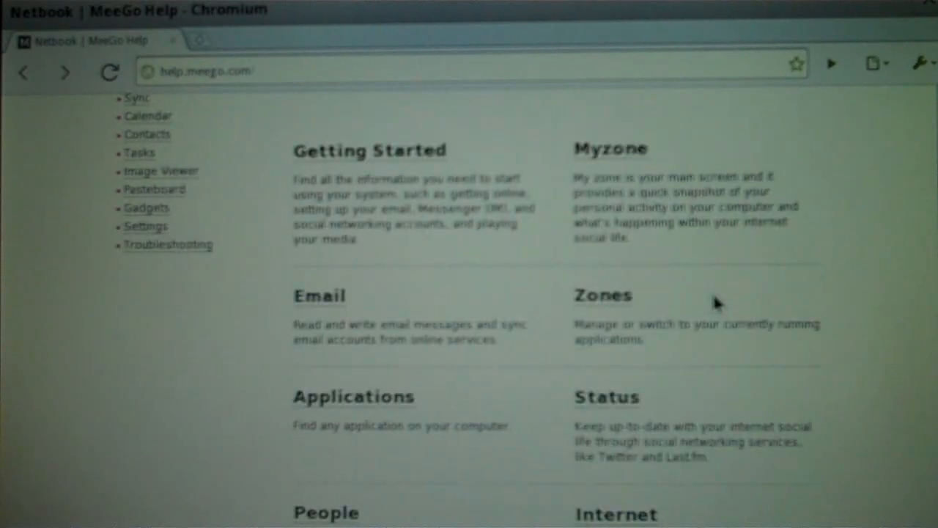
pyautogui.scroll(3)
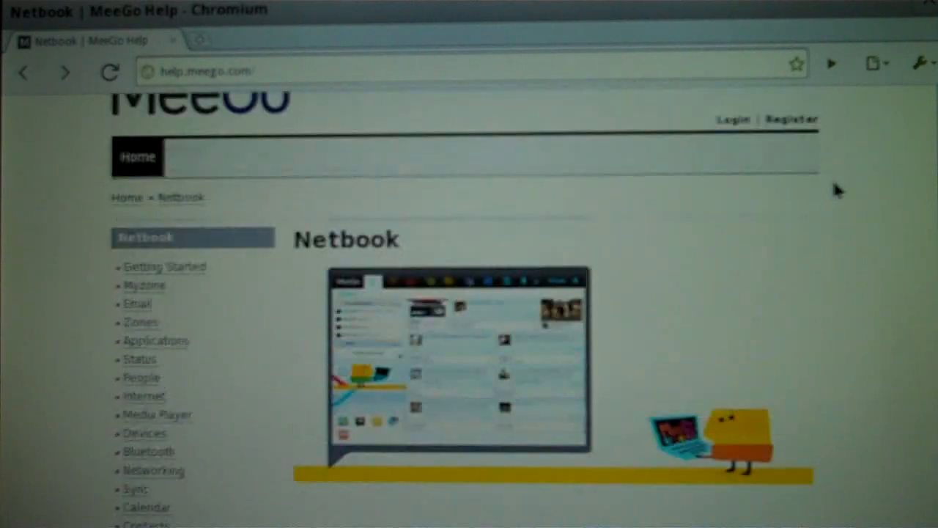
pyautogui.scroll(3)
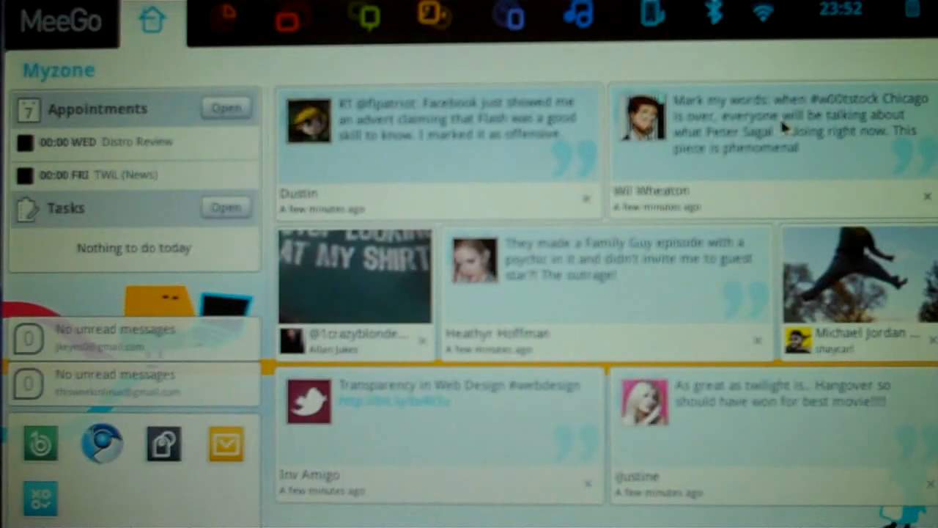
# Step: Launch Settings, review Wallpaper and Fonts, then return to All Settings
pyautogui.click(293, 20)
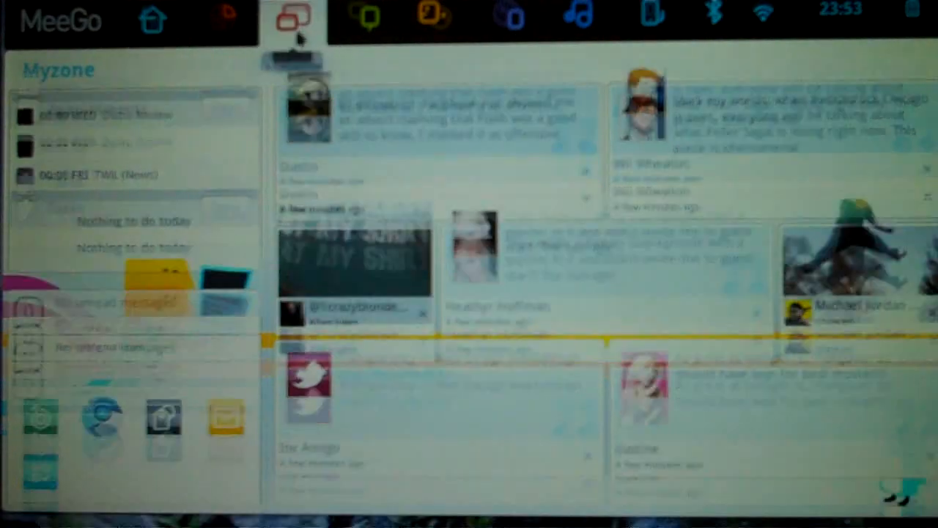
pyautogui.click(293, 18)
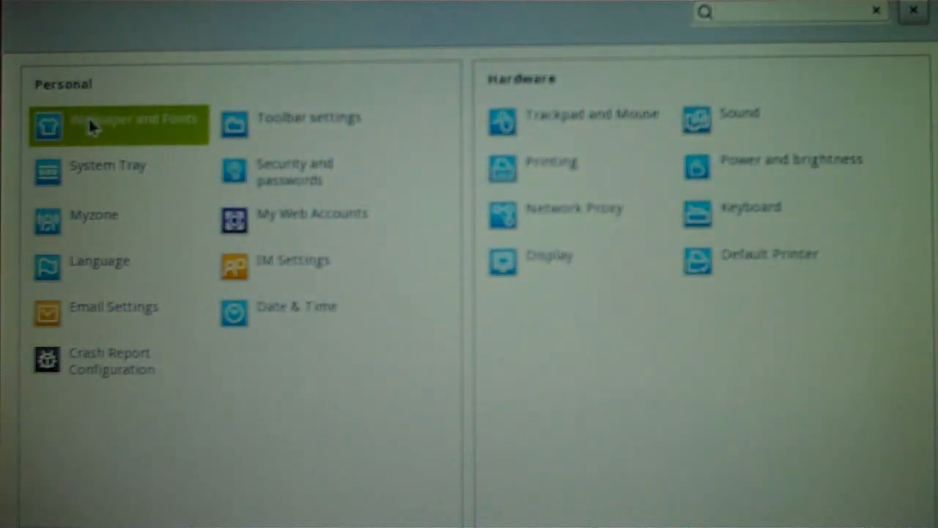
pyautogui.click(117, 125)
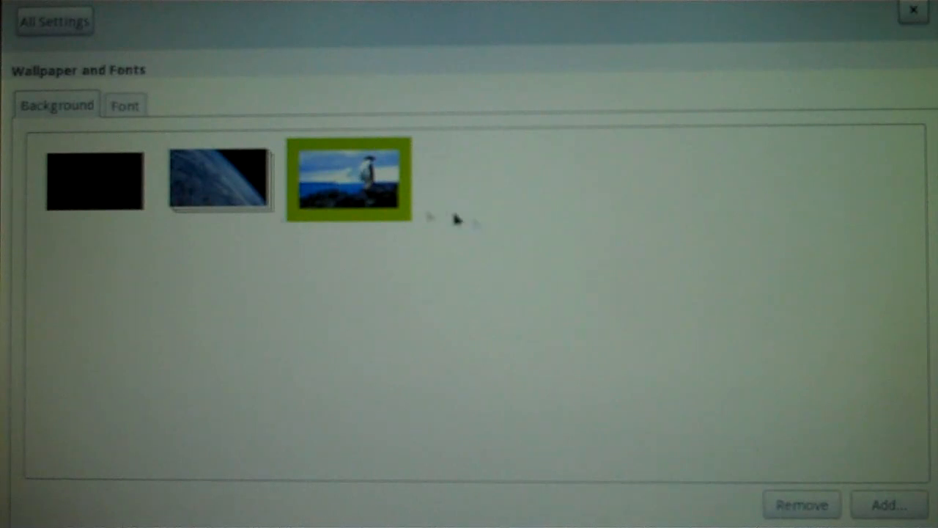
pyautogui.moveTo(319, 149)
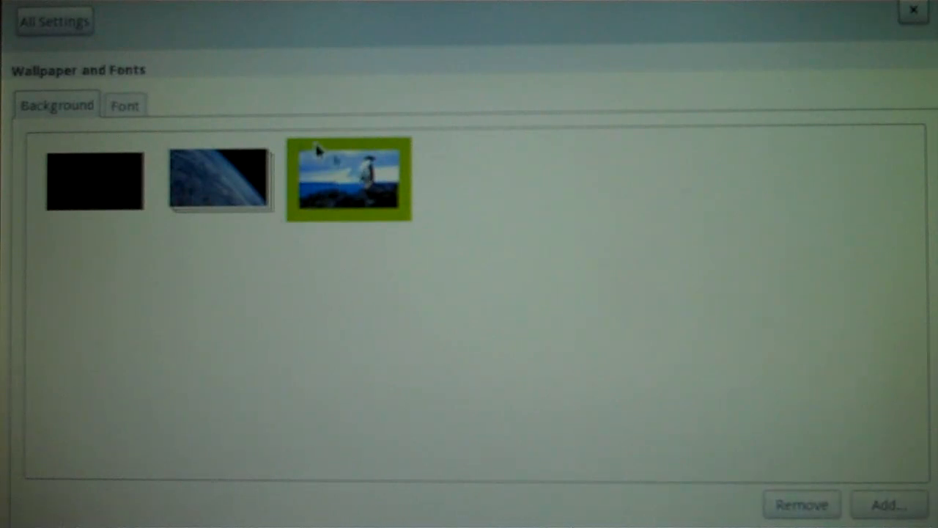
pyautogui.click(54, 20)
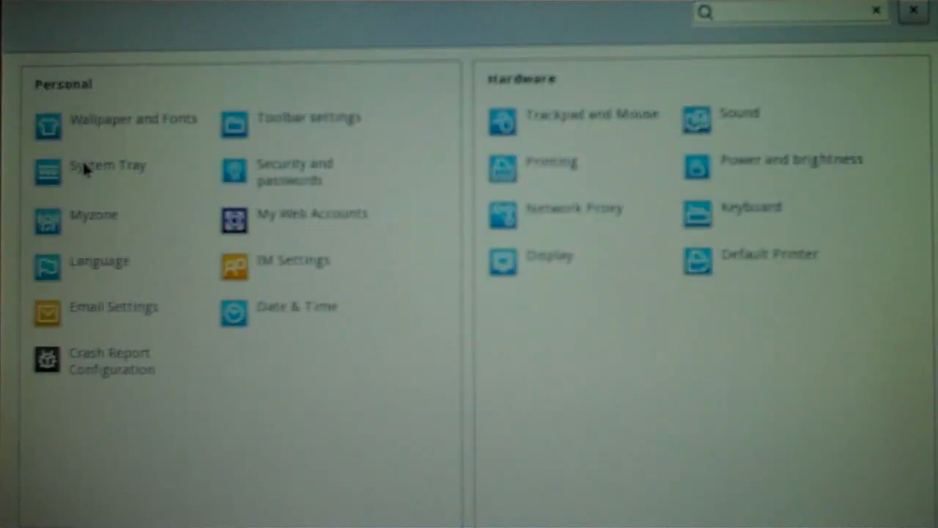
# Step: Switch on the system tray in its settings and return to the full settings list
pyautogui.click(107, 164)
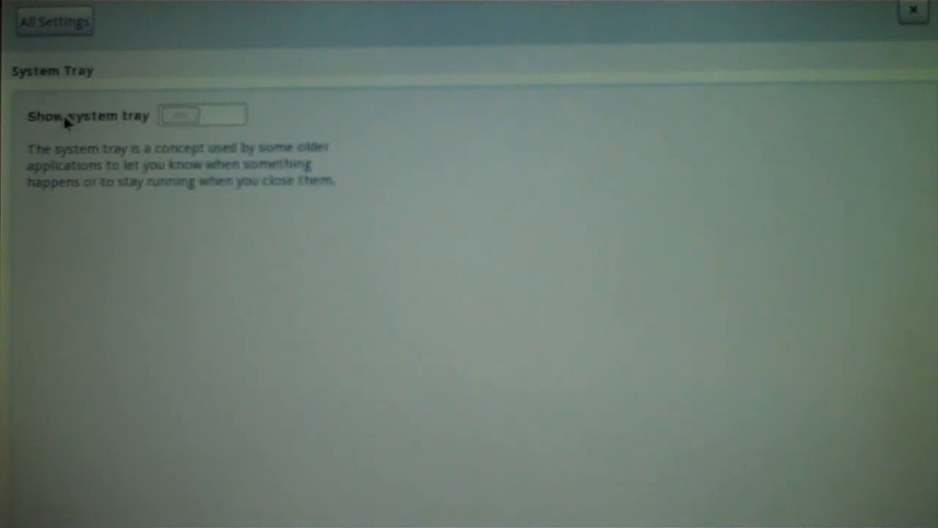
pyautogui.click(203, 114)
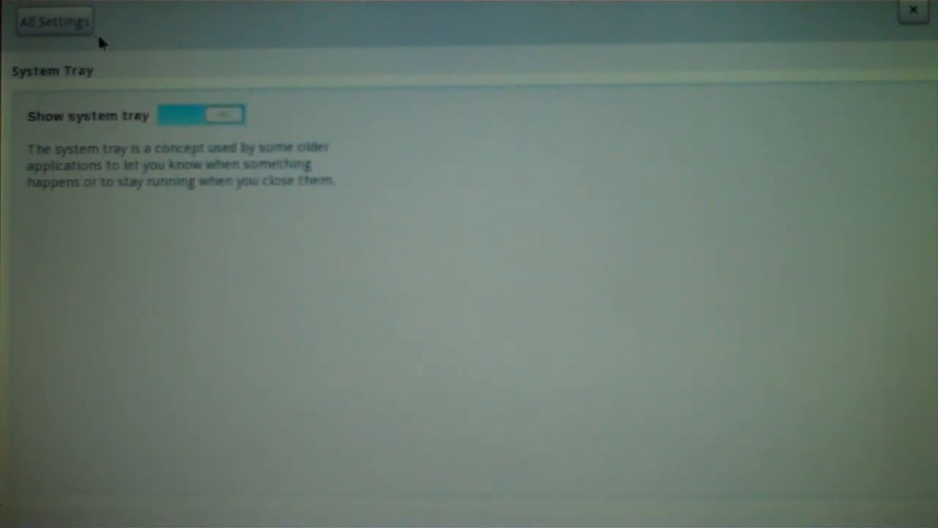
pyautogui.click(912, 9)
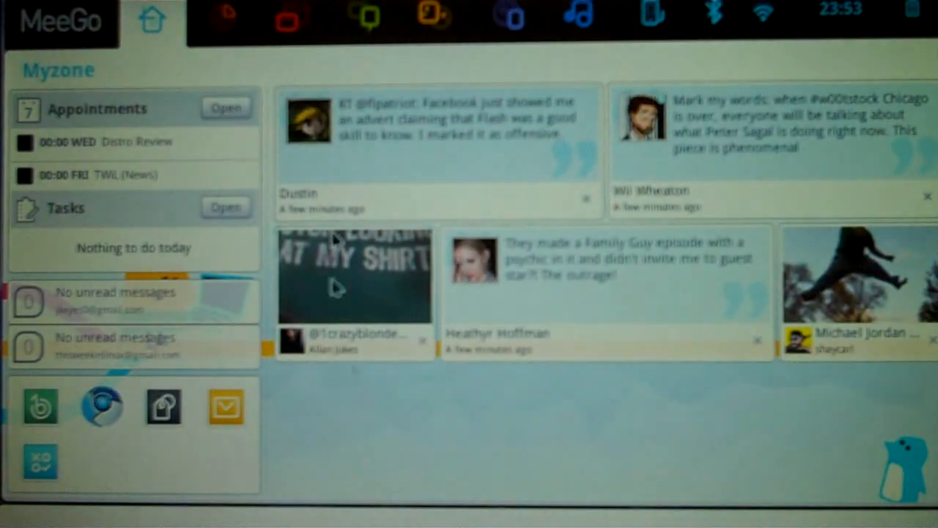
pyautogui.click(293, 18)
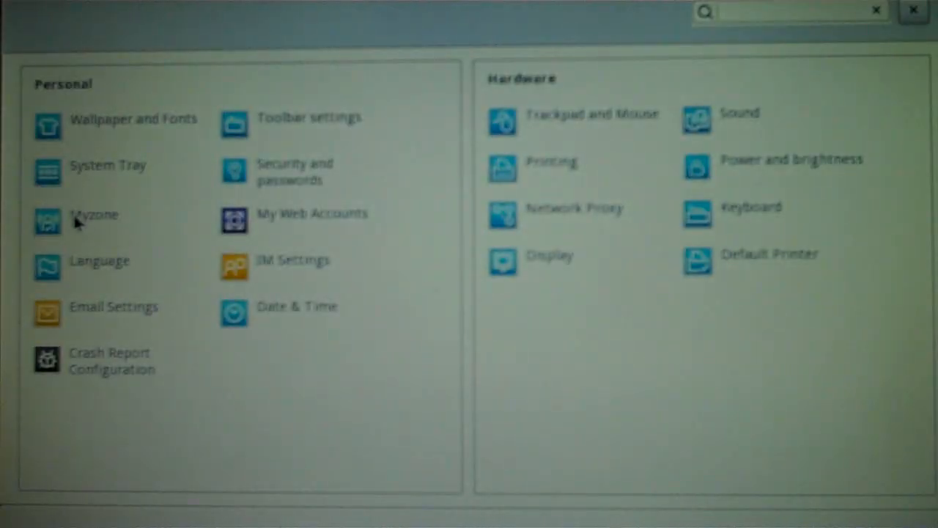
# Step: Turn off calendar, tasks and email alerts in Myzone settings and reopen Settings
pyautogui.click(94, 214)
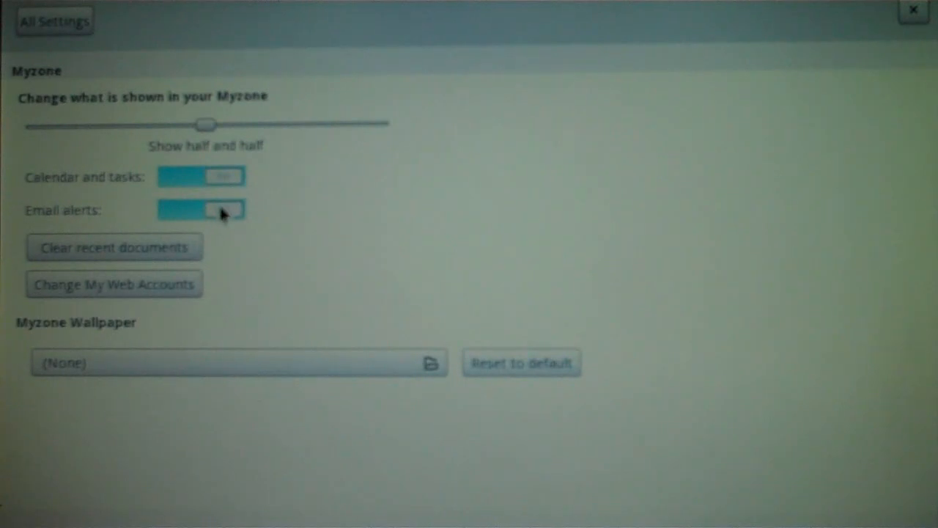
pyautogui.click(220, 211)
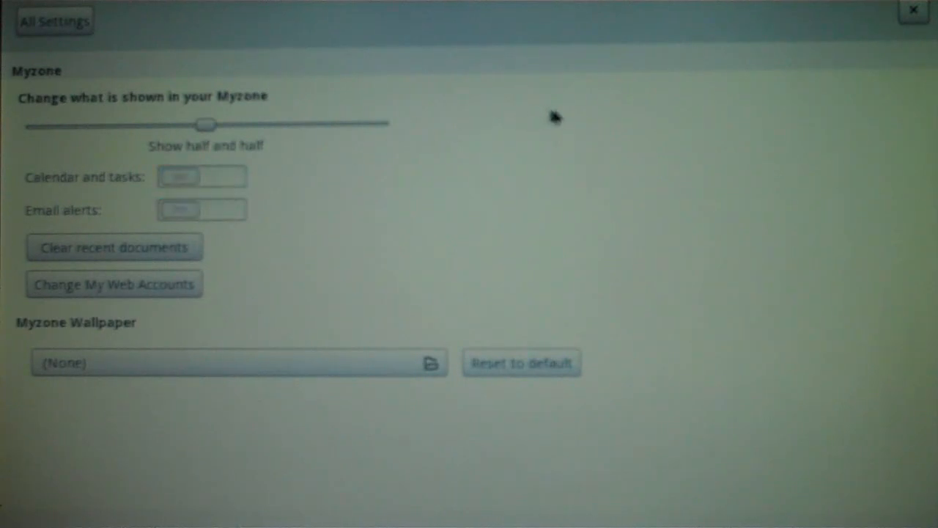
pyautogui.click(912, 9)
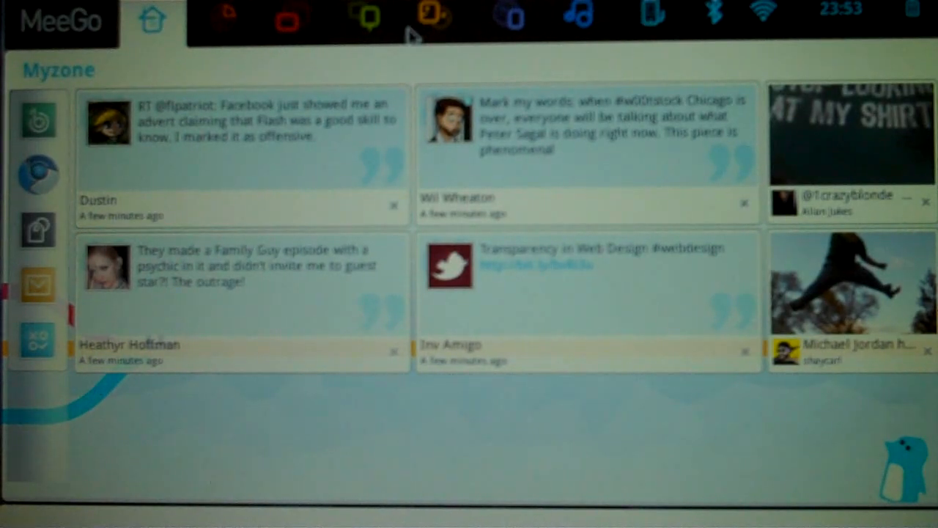
pyautogui.click(292, 18)
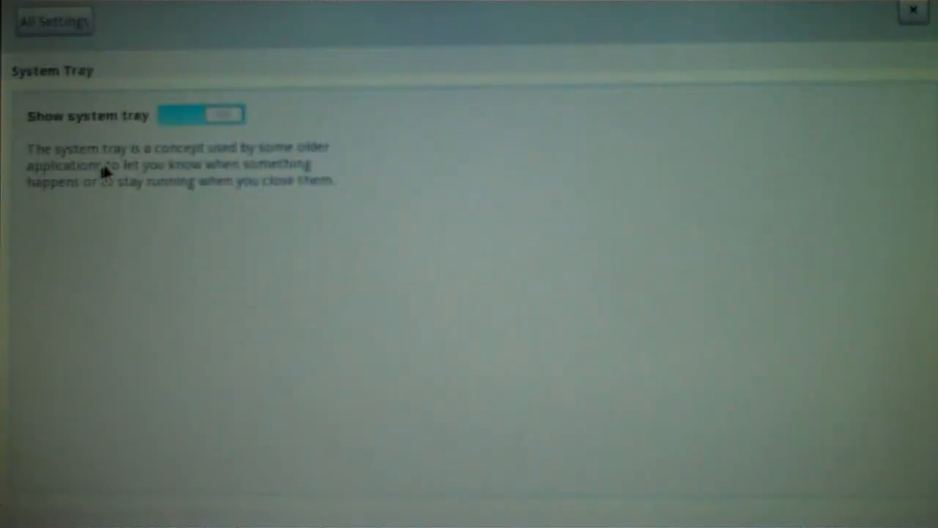
# Step: Return to the All Settings overview of personal and hardware categories
pyautogui.click(54, 20)
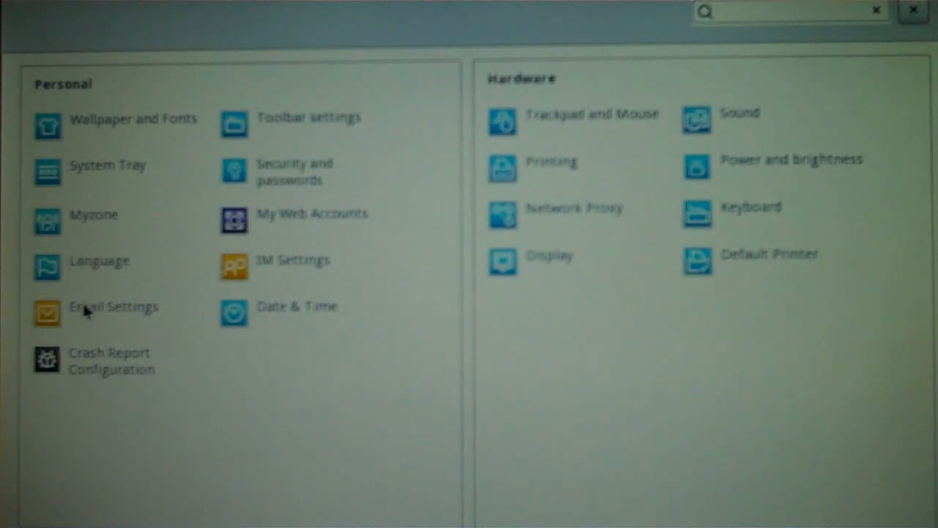
pyautogui.moveTo(276, 236)
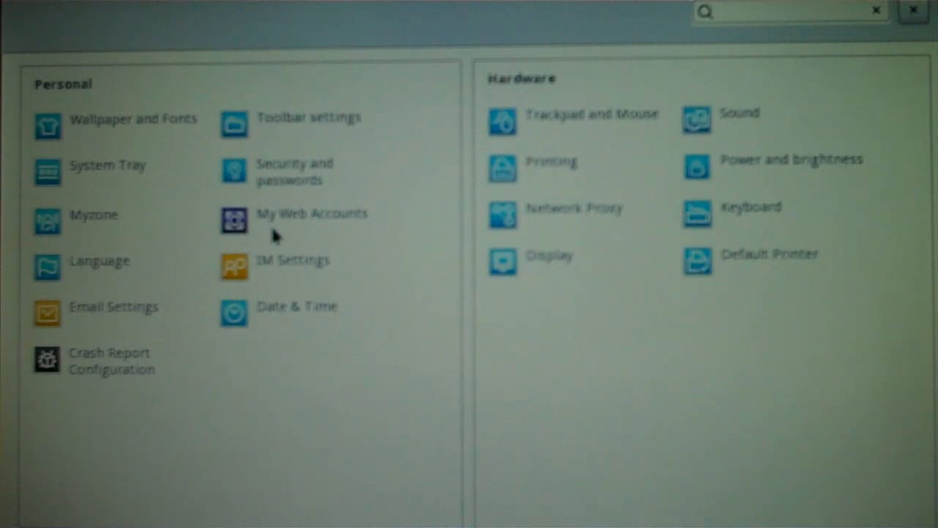
pyautogui.moveTo(652, 399)
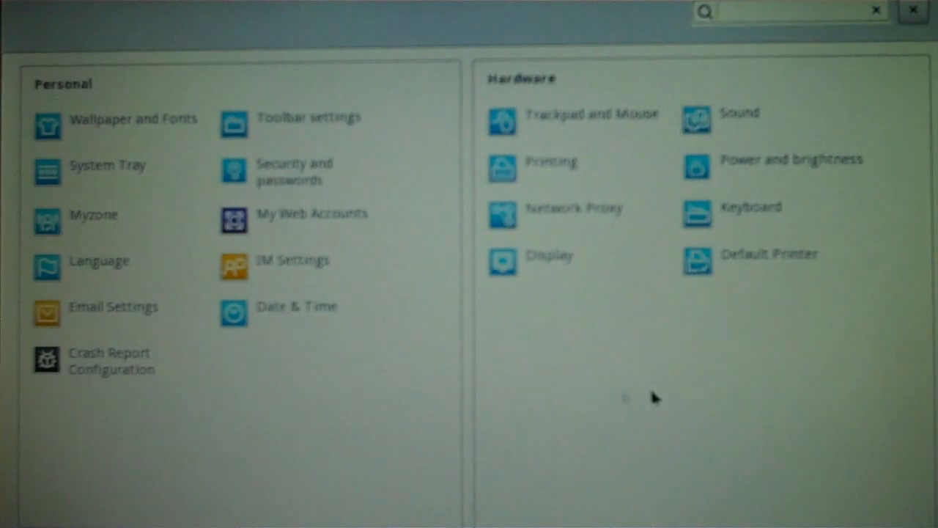
pyautogui.moveTo(636, 328)
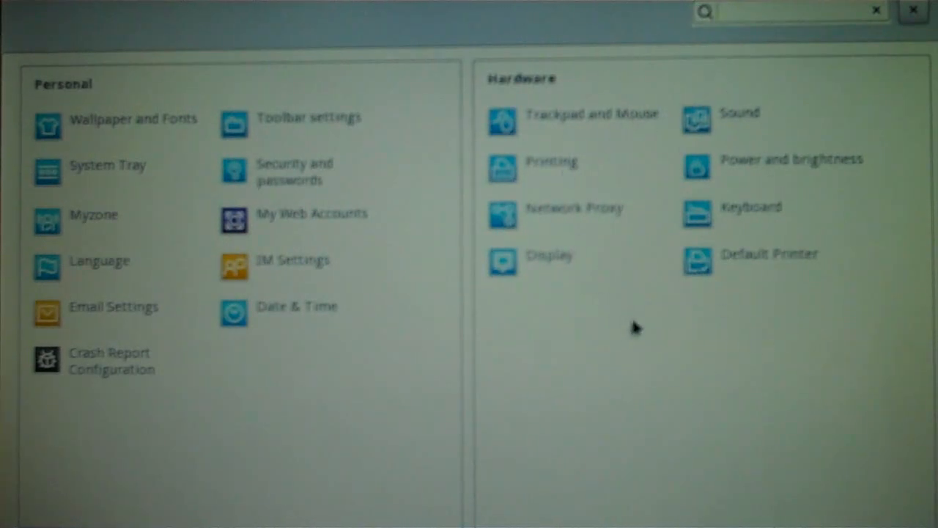
pyautogui.moveTo(912, 26)
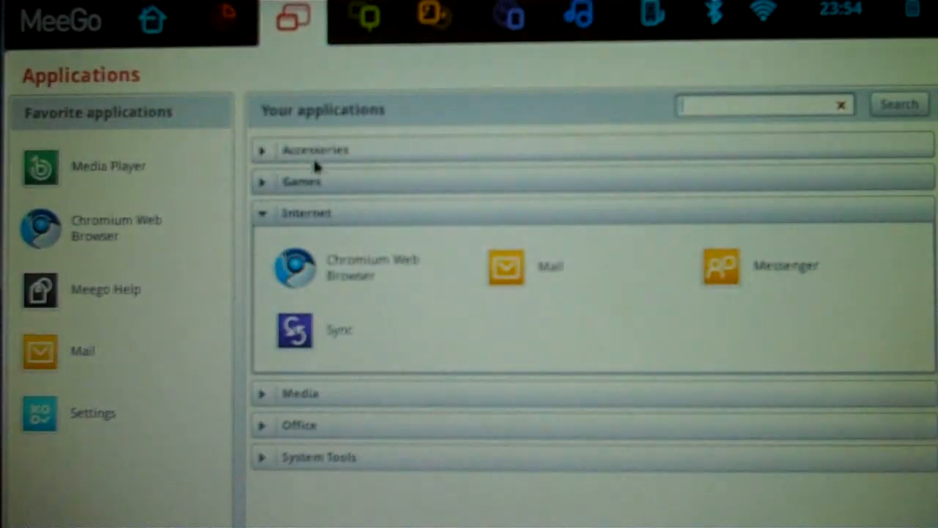
# Step: Launch Neverball from Games, check Options, and start a game on Neverball Easy
pyautogui.click(301, 182)
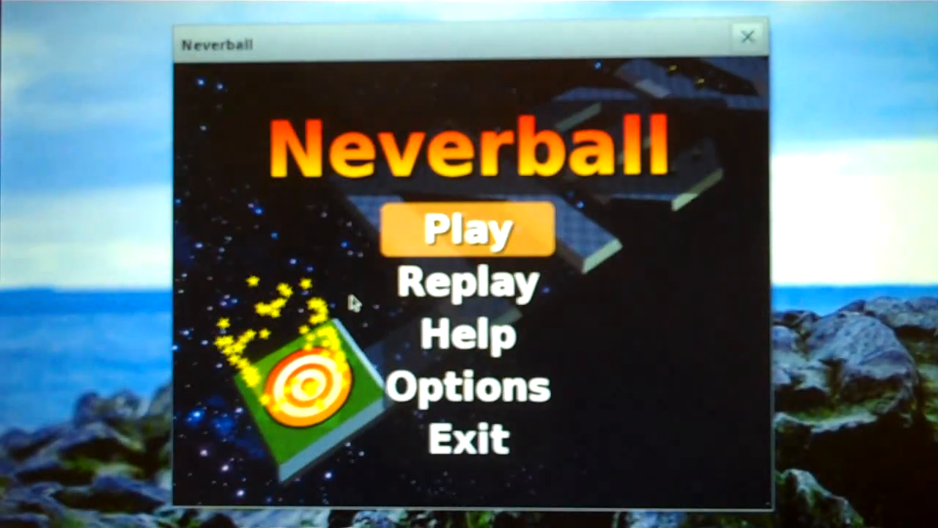
pyautogui.moveTo(466, 334)
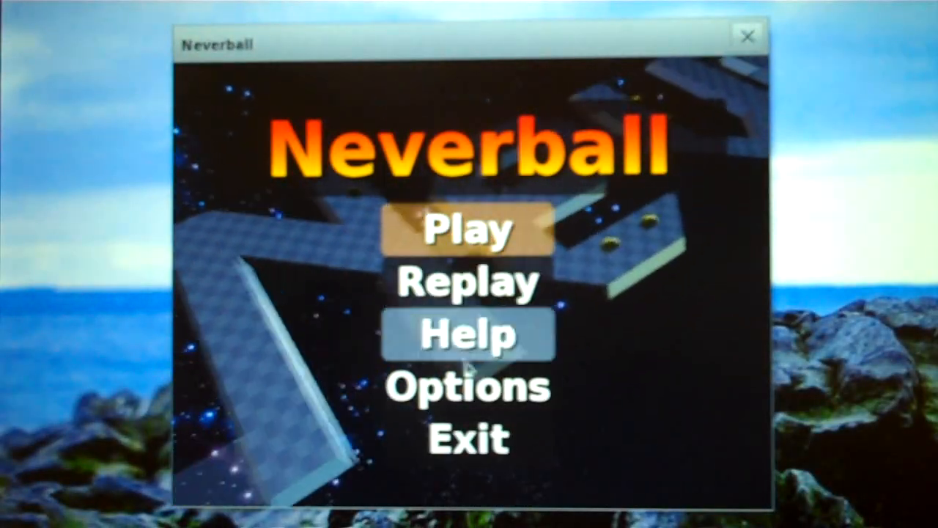
pyautogui.click(466, 387)
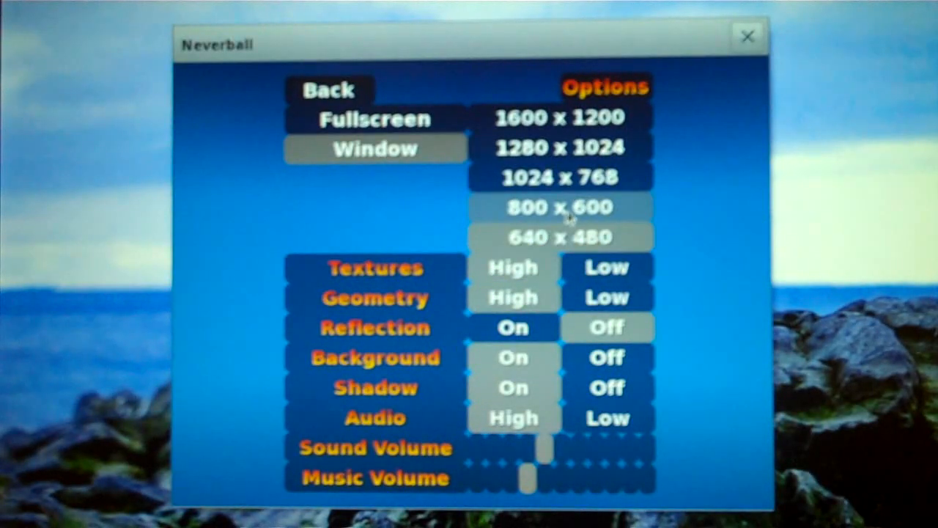
pyautogui.click(560, 209)
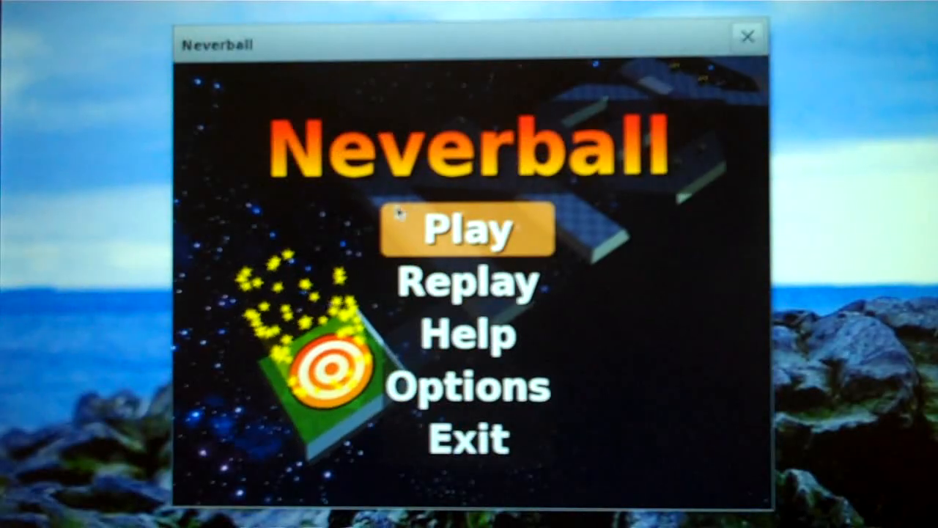
pyautogui.click(466, 227)
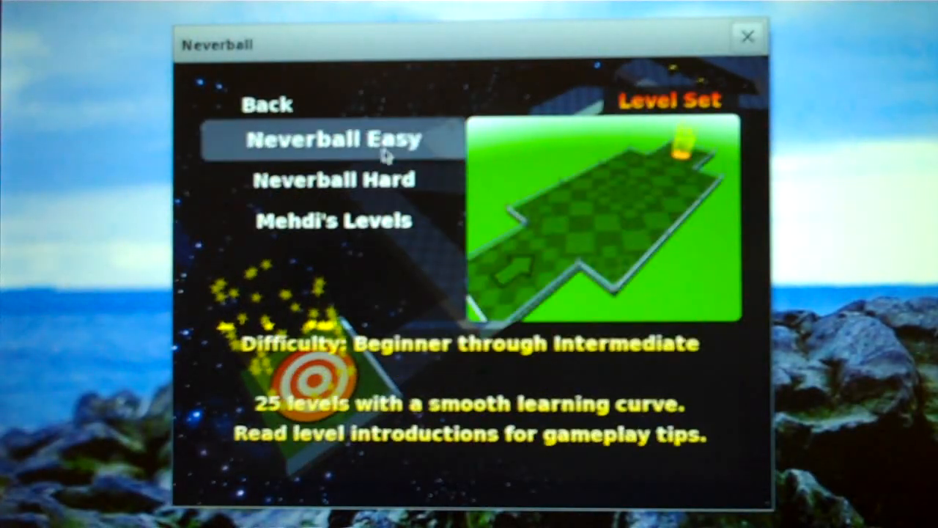
pyautogui.click(330, 139)
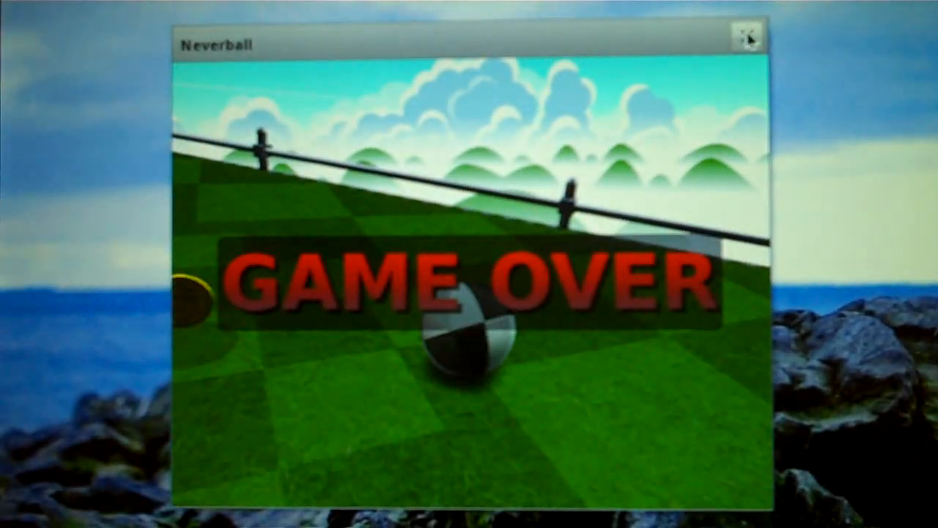
# Step: Close Neverball, check Google contacts status in Sync, and return to Myzone
pyautogui.click(747, 35)
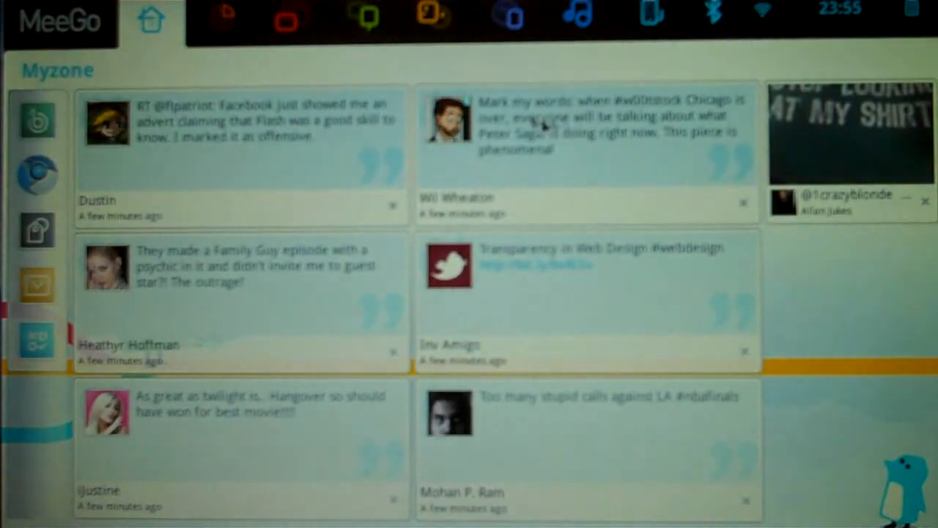
pyautogui.click(290, 17)
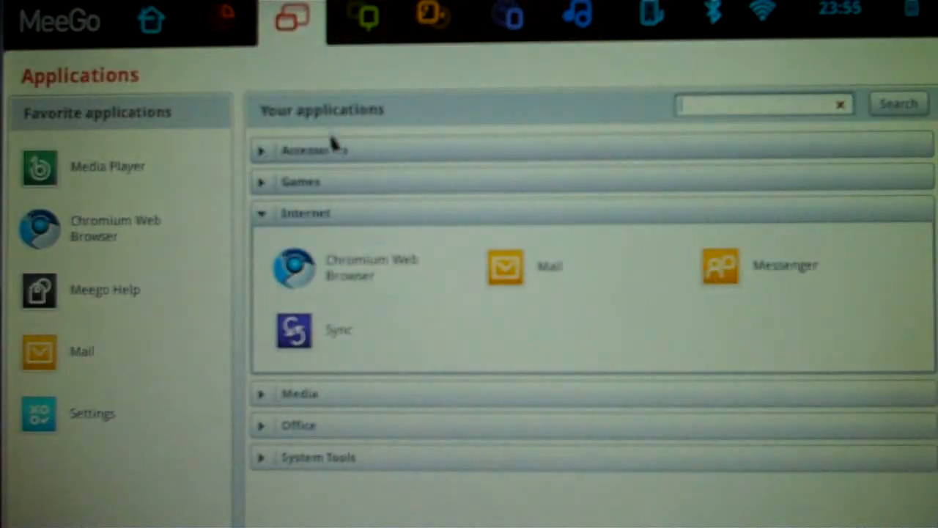
pyautogui.click(300, 182)
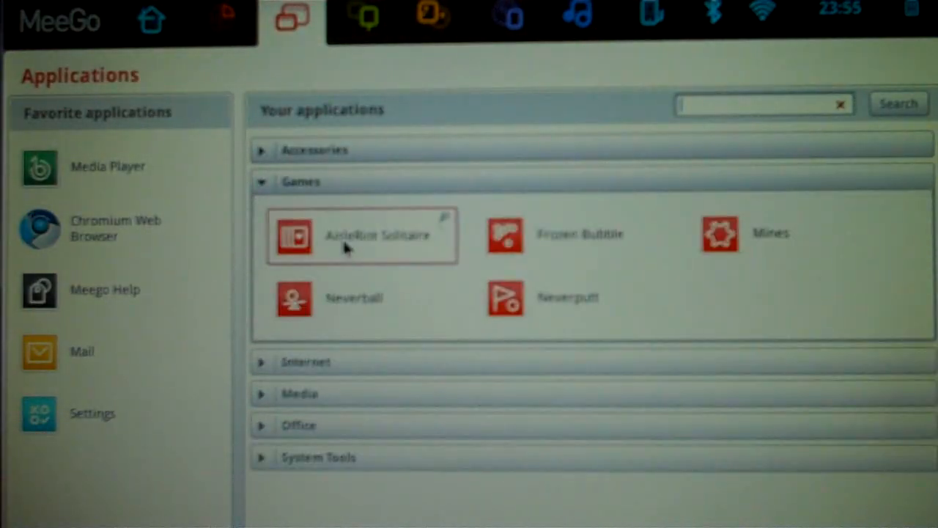
pyautogui.moveTo(569, 298)
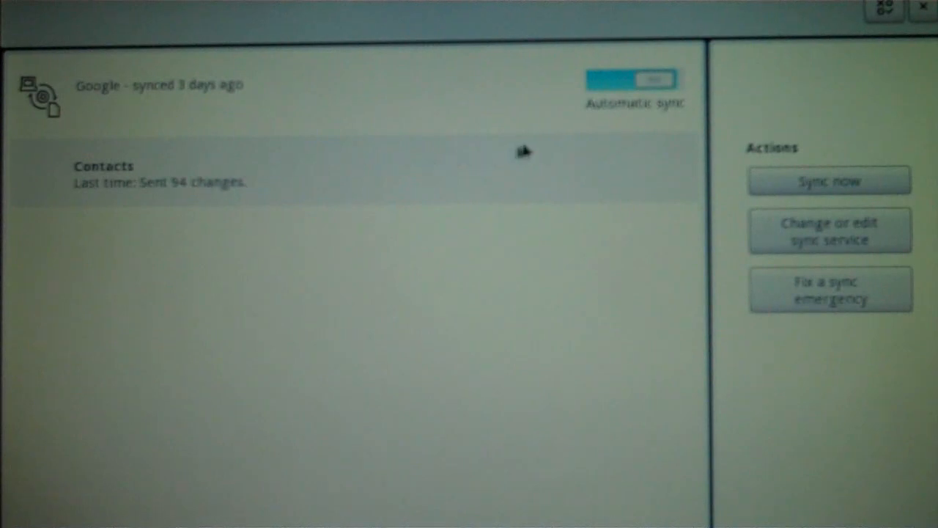
pyautogui.click(830, 230)
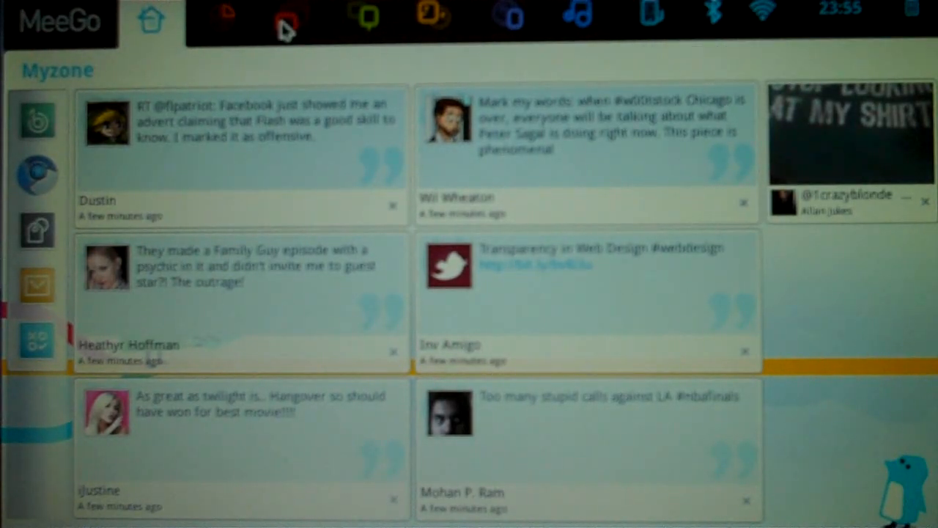
# Step: Bring up the applications panel and expand Office to show Calendar, Contacts and Tasks
pyautogui.click(291, 20)
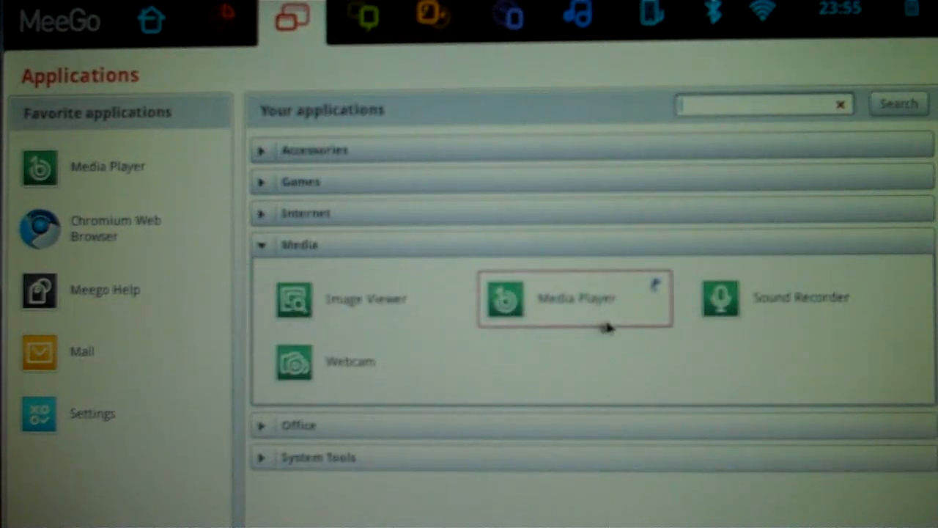
pyautogui.moveTo(359, 322)
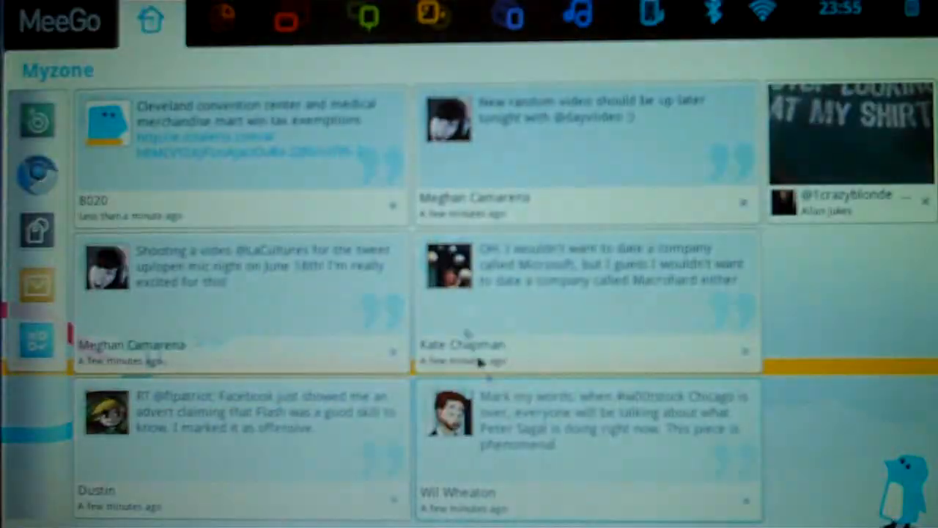
pyautogui.click(291, 21)
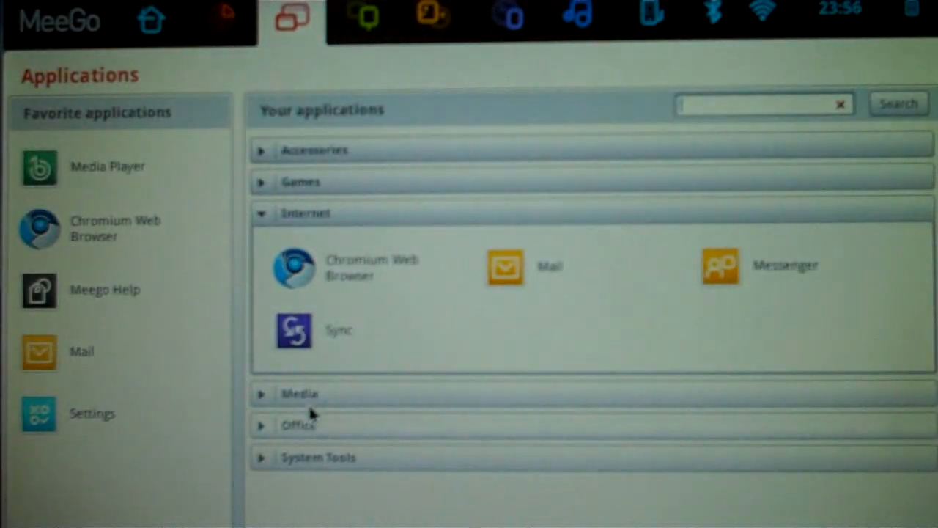
pyautogui.click(299, 425)
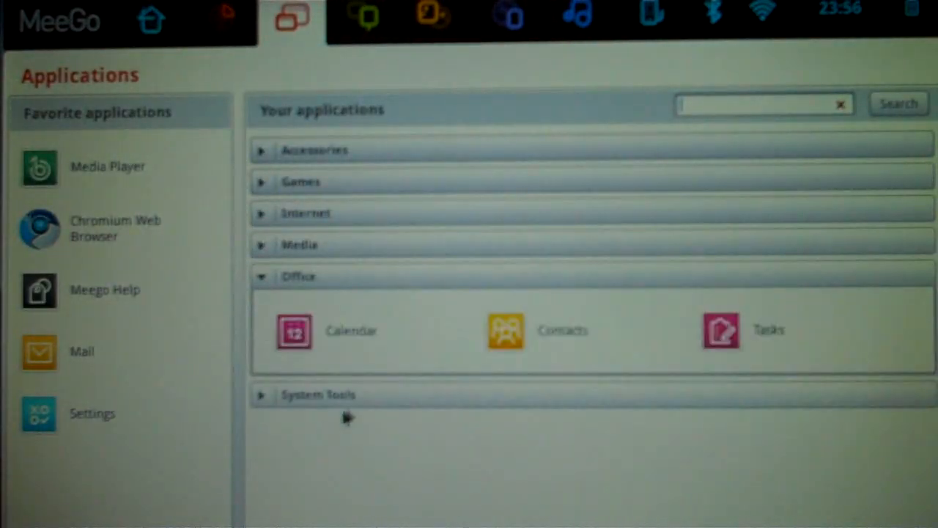
pyautogui.moveTo(671, 381)
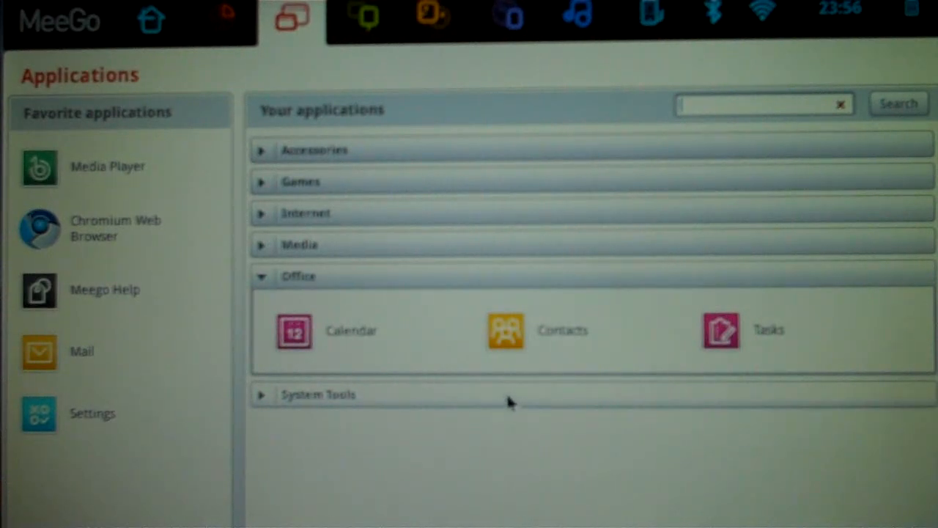
pyautogui.moveTo(505, 390)
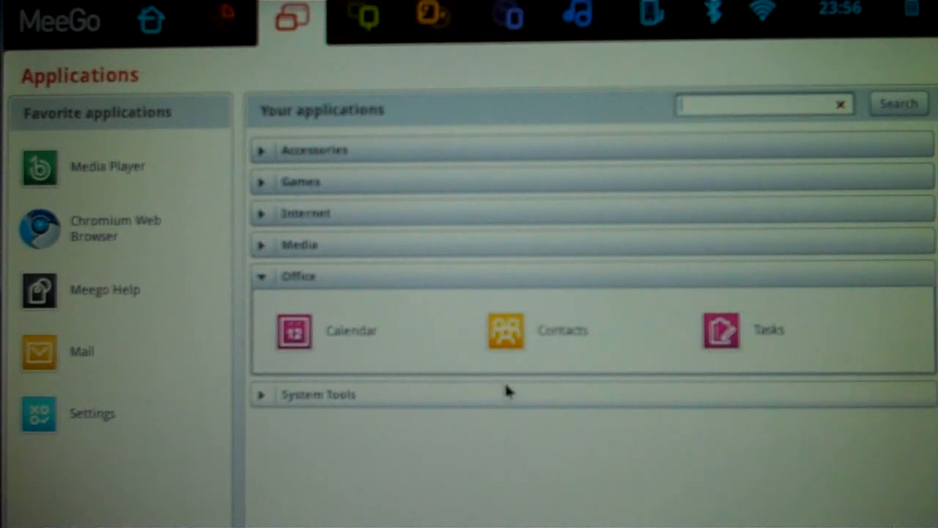
# Step: Launch Garage from System Tools and install Tux Paint 0.9.20 from Education
pyautogui.click(318, 394)
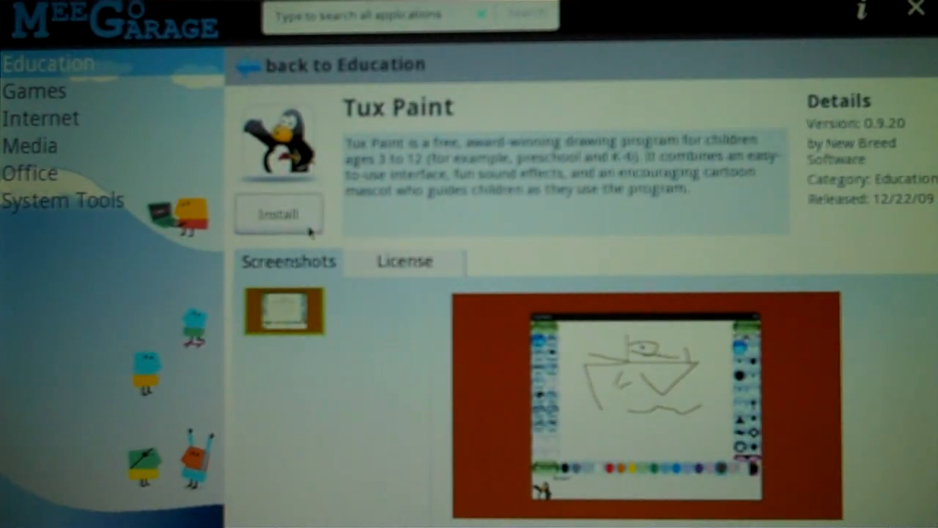
pyautogui.moveTo(278, 214)
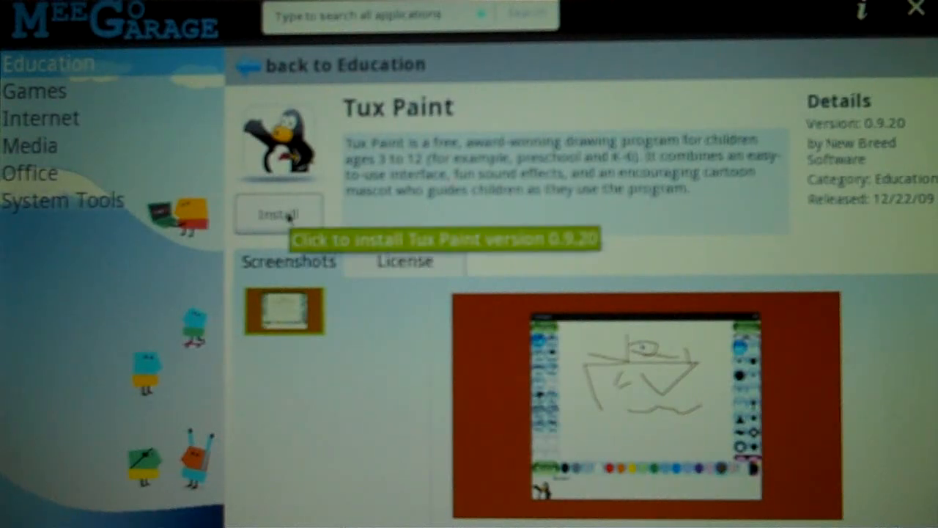
pyautogui.click(278, 214)
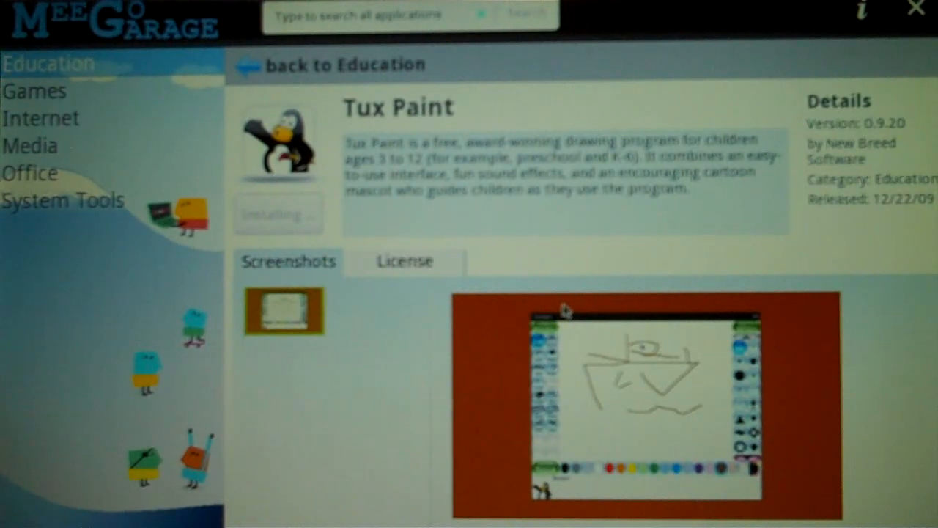
pyautogui.moveTo(614, 259)
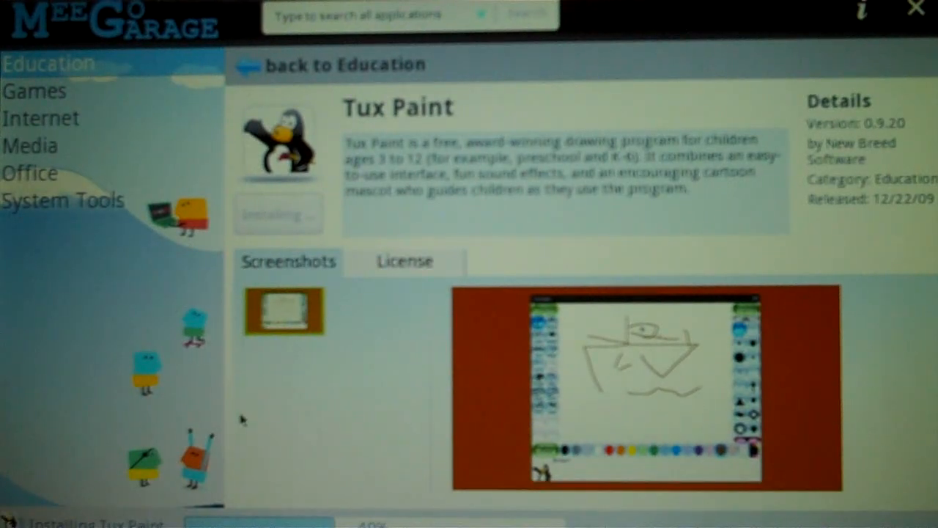
pyautogui.moveTo(249, 416)
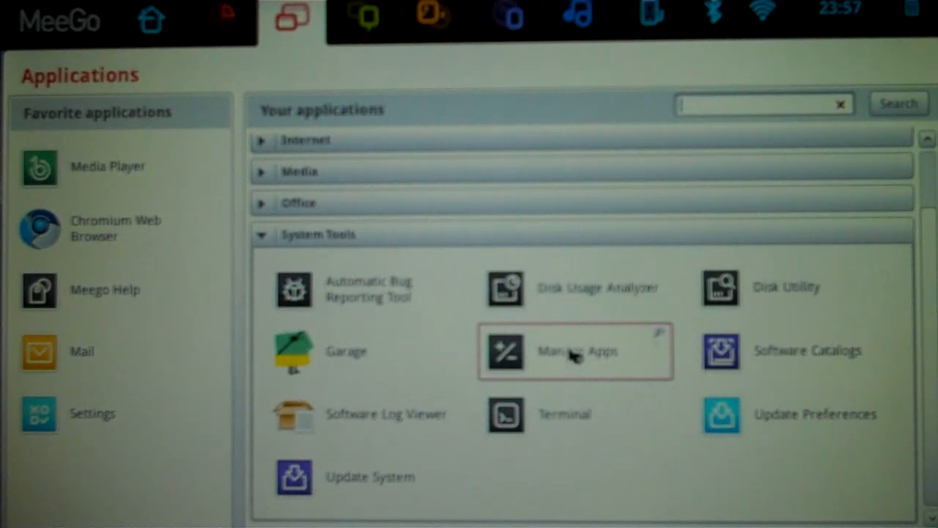
# Step: Launch Add/Remove Software via Manage Apps to browse the Games package category
pyautogui.click(577, 351)
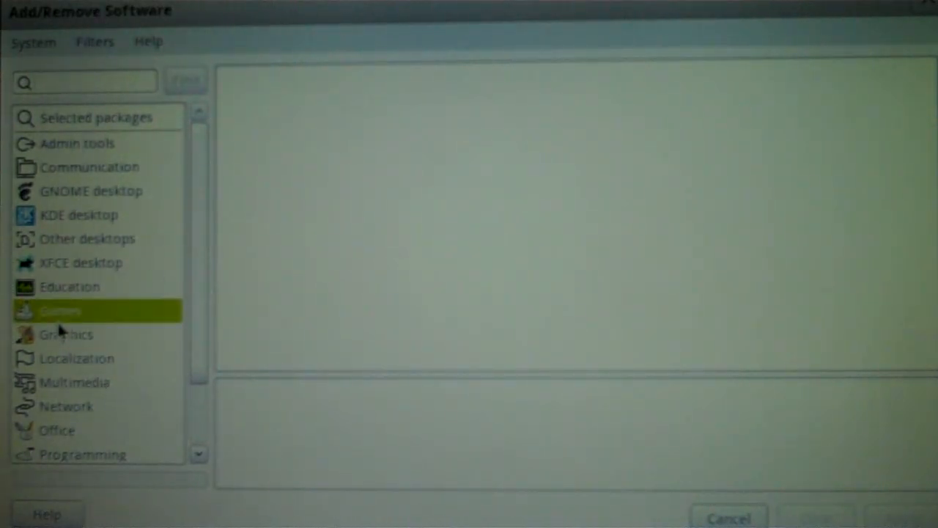
pyautogui.moveTo(270, 243)
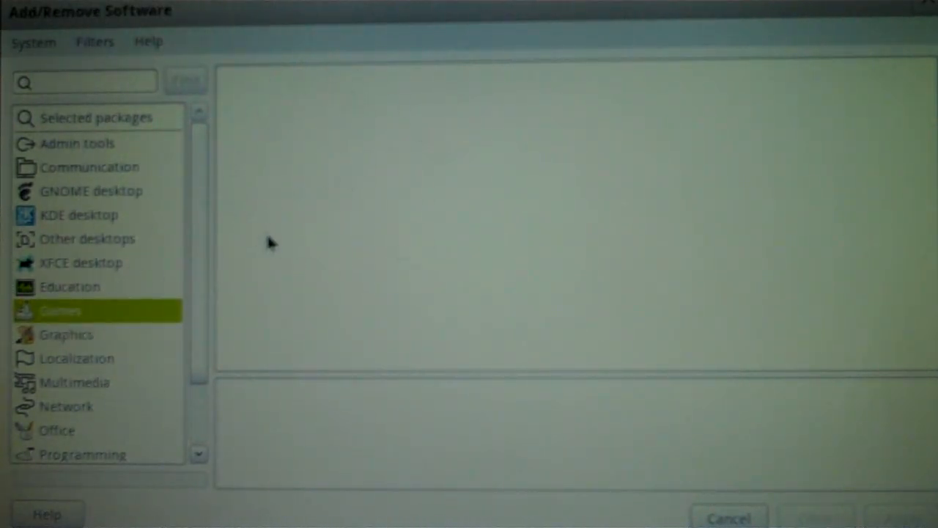
pyautogui.moveTo(64, 198)
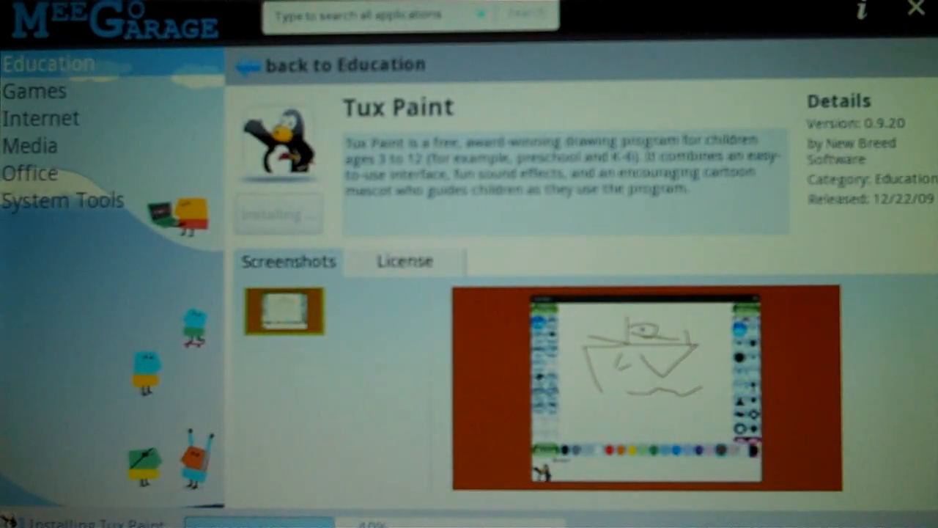
# Step: Return to Myzone, then show the applications list with Internet expanded (Chromium, Mail, Messenger, Sync)
pyautogui.click(149, 20)
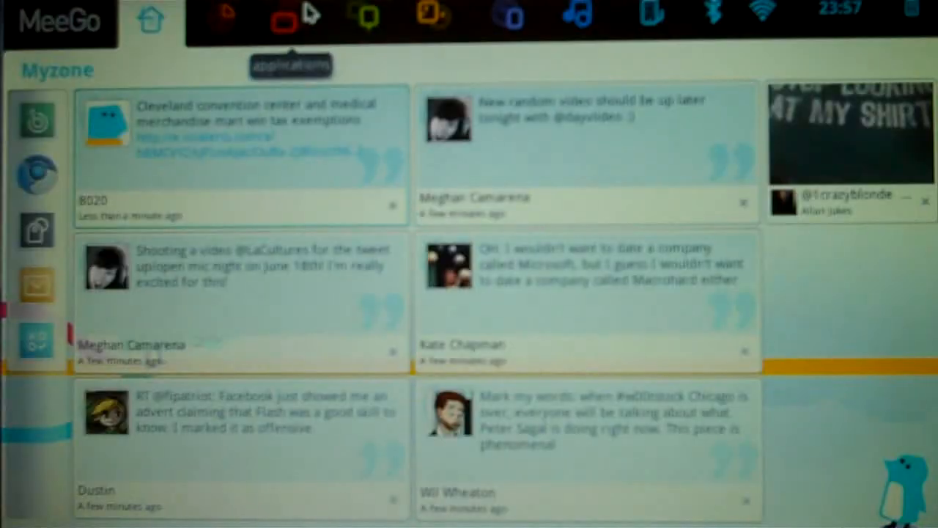
pyautogui.click(290, 17)
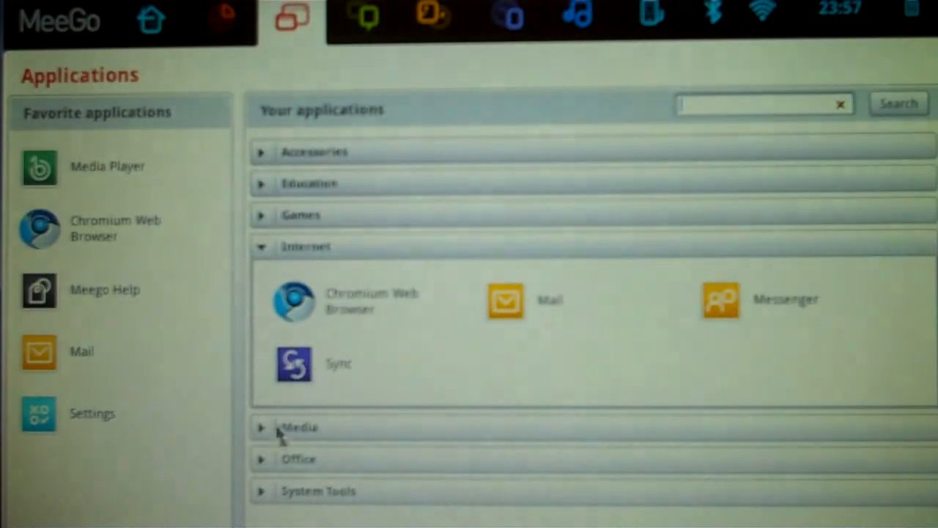
pyautogui.moveTo(370, 16)
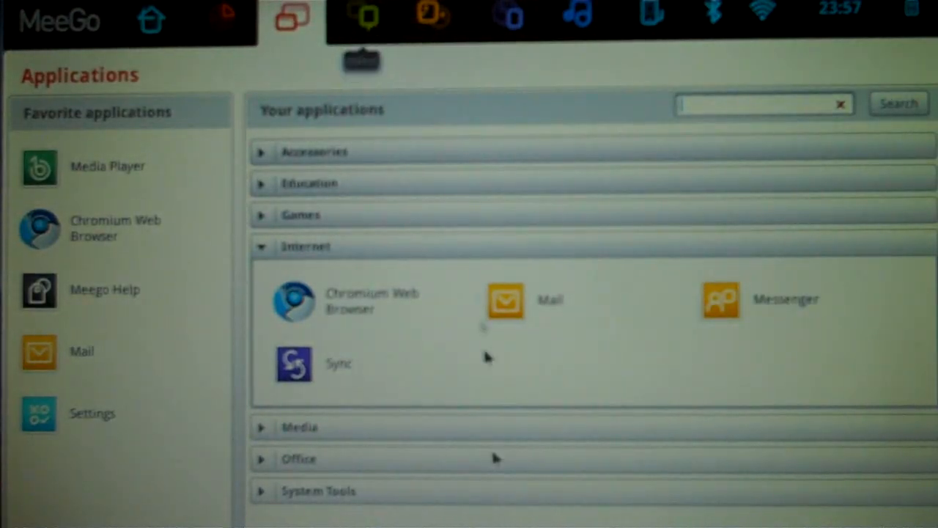
# Step: Check the Twitter status feed and the last.fm/Twitter web accounts settings, then switch to People
pyautogui.click(363, 16)
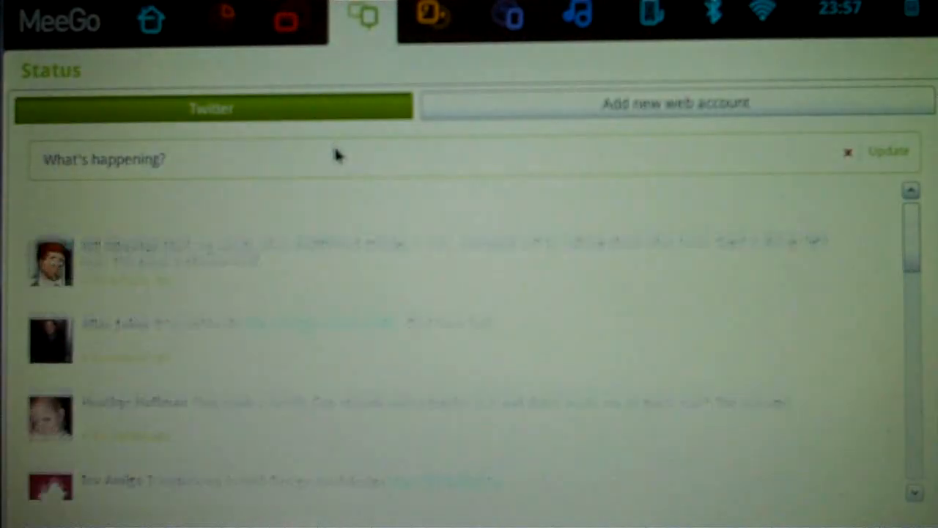
pyautogui.click(212, 108)
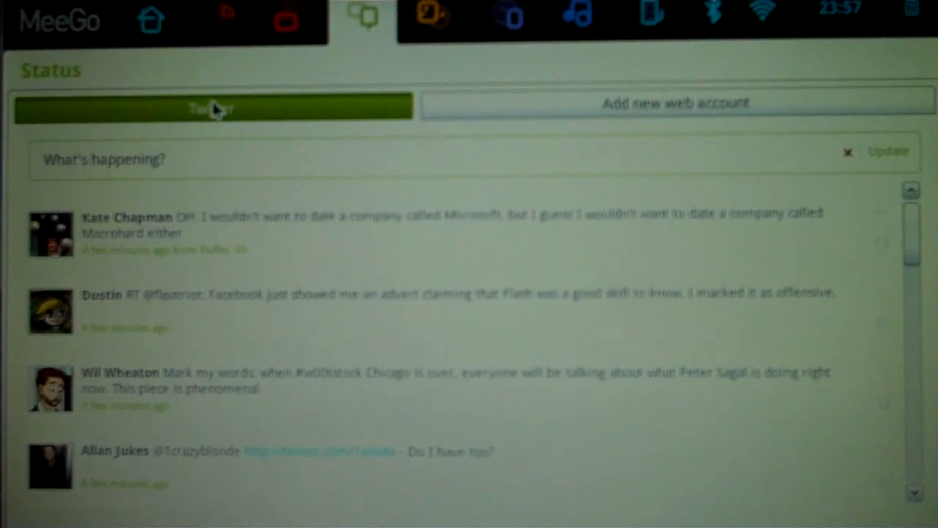
pyautogui.click(676, 103)
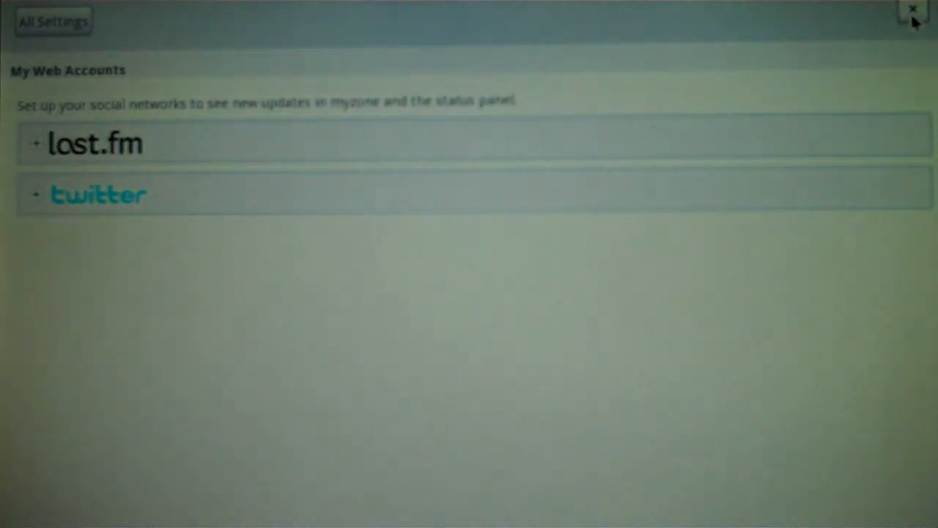
pyautogui.click(911, 9)
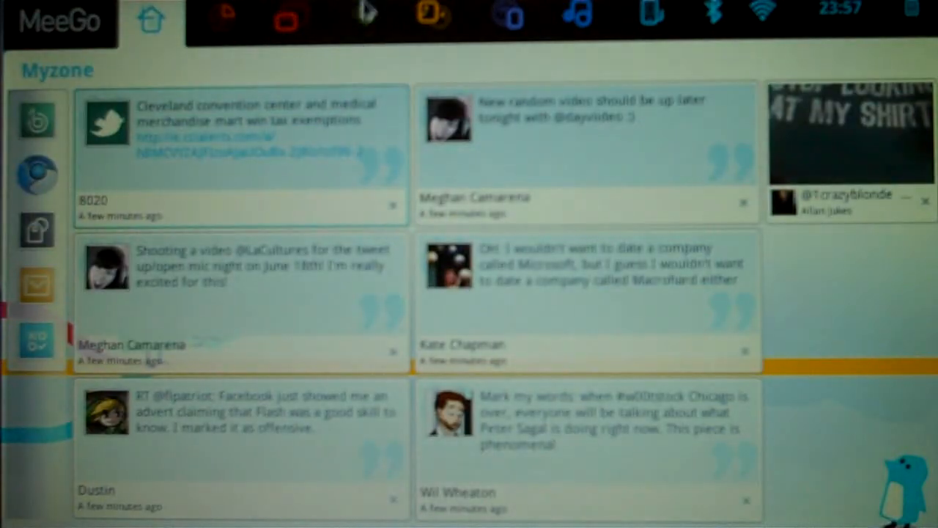
pyautogui.click(364, 17)
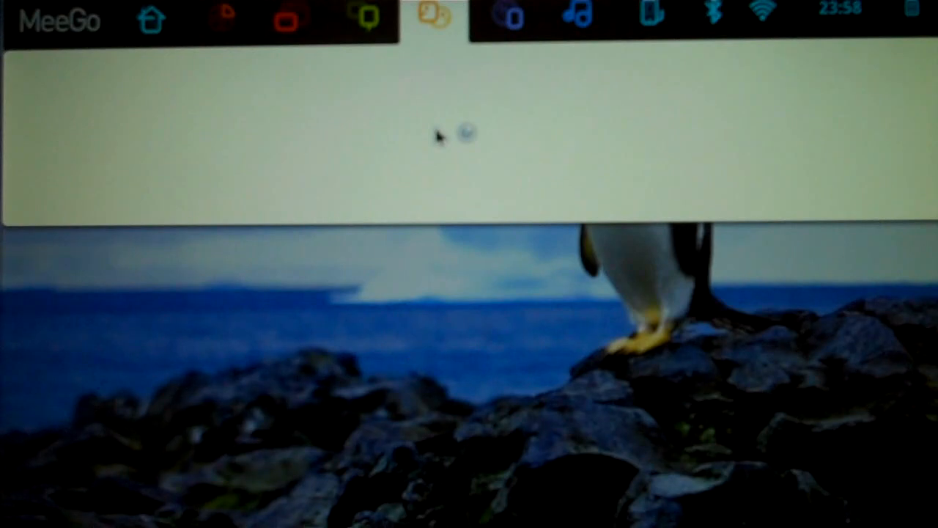
# Step: Show the Me and my people contact list with availability statuses and scroll down it
pyautogui.click(432, 18)
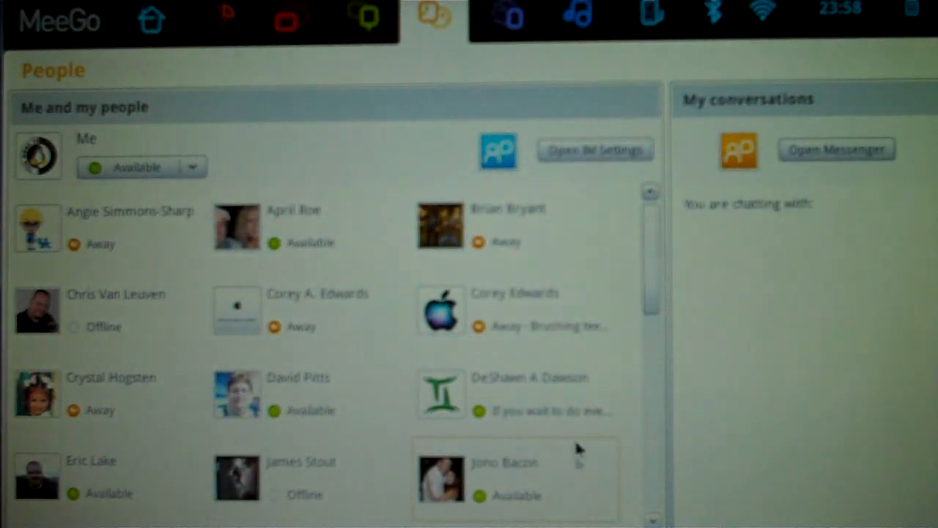
pyautogui.scroll(-3)
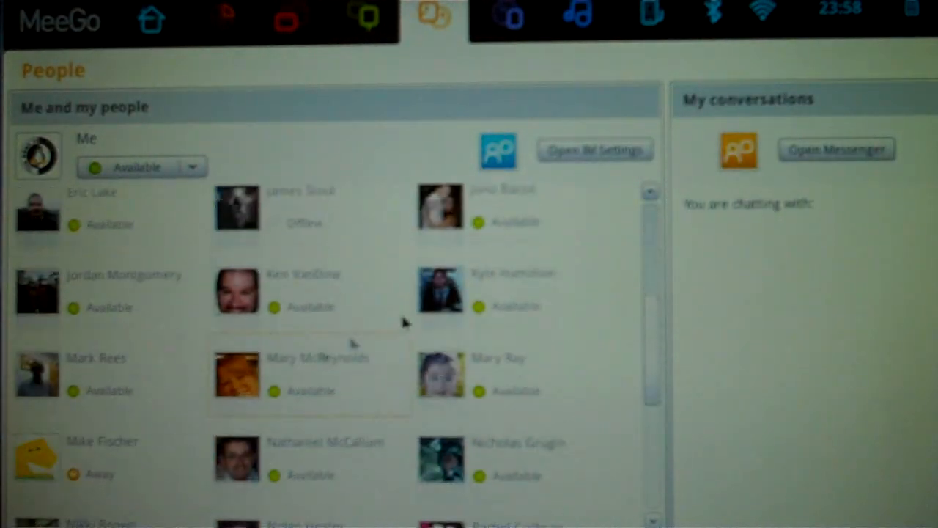
pyautogui.scroll(-3)
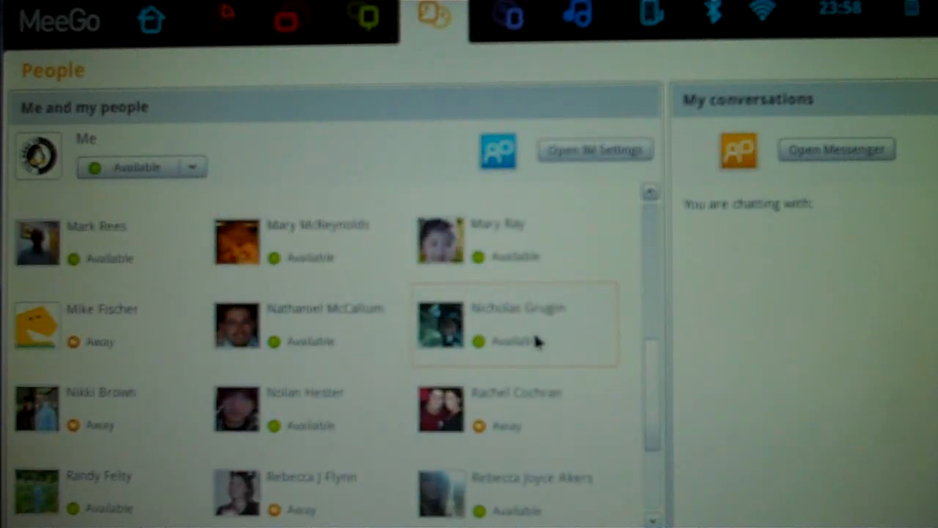
# Step: Start an Empathy chat with an available contact, close it, and switch to the Internet panel
pyautogui.doubleClick(513, 326)
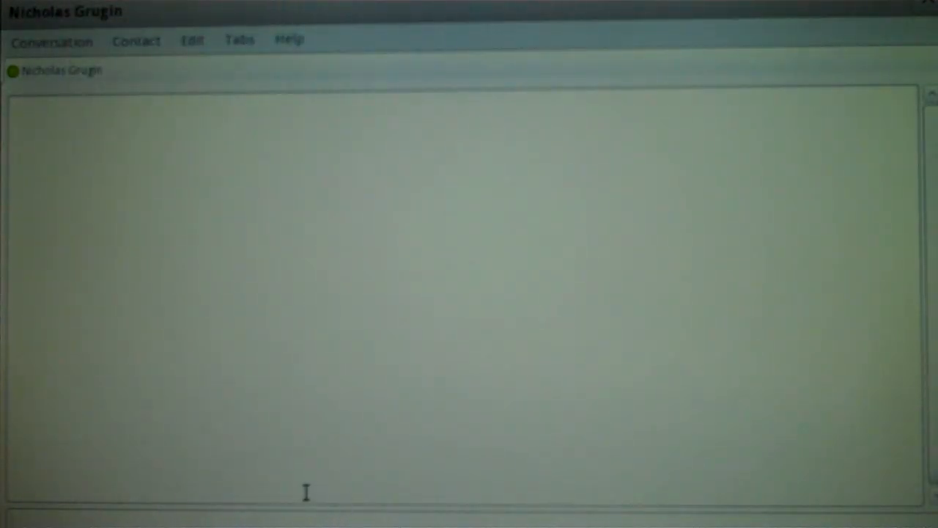
pyautogui.moveTo(748, 97)
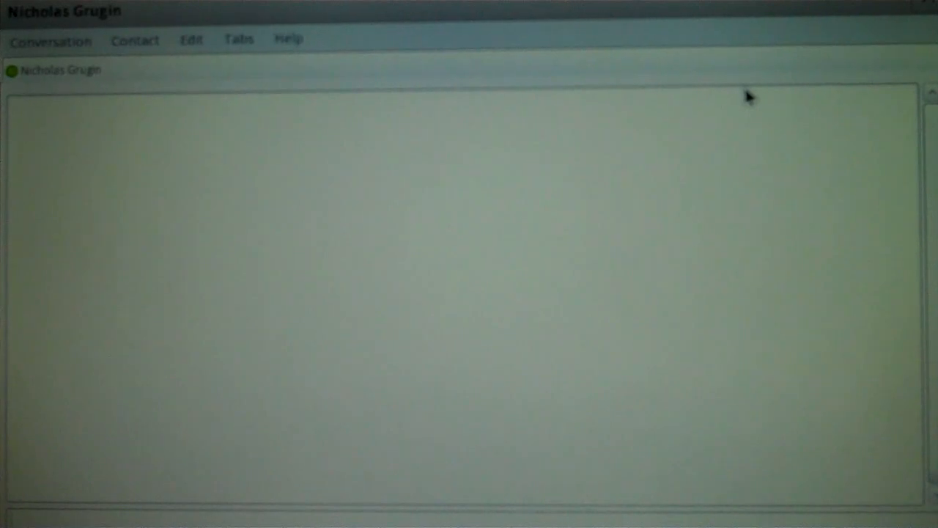
pyautogui.moveTo(750, 94)
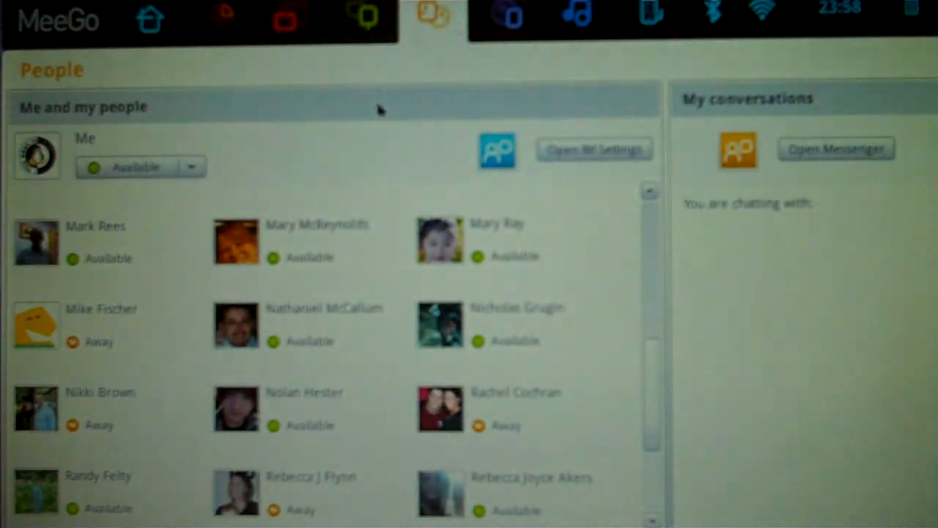
pyautogui.click(192, 168)
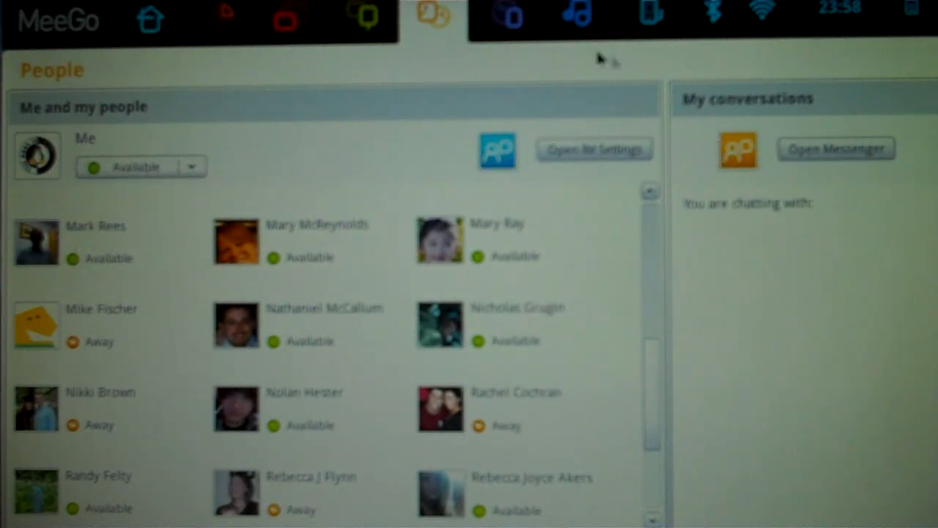
pyautogui.click(577, 16)
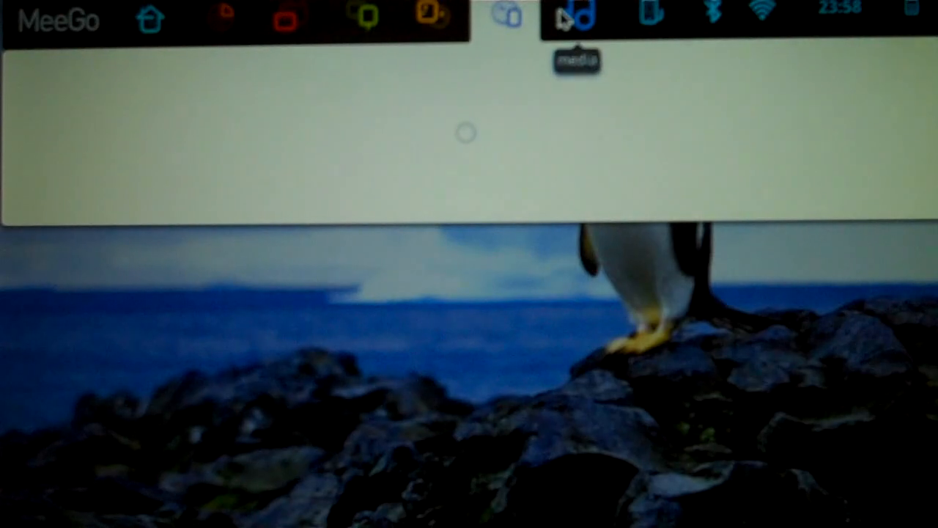
# Step: Focus the Internet panel search box for a 'this week in linux' search
pyautogui.click(504, 17)
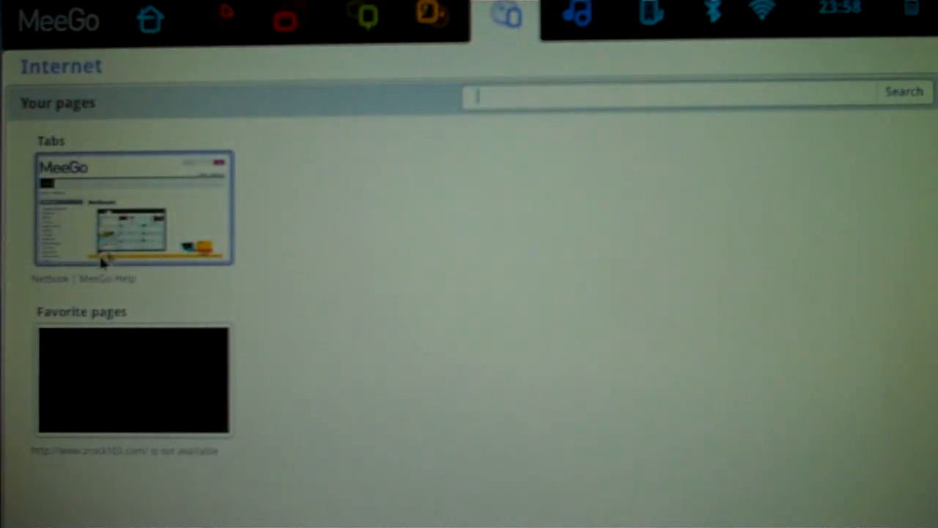
pyautogui.moveTo(163, 417)
pyautogui.write('this week in linux')
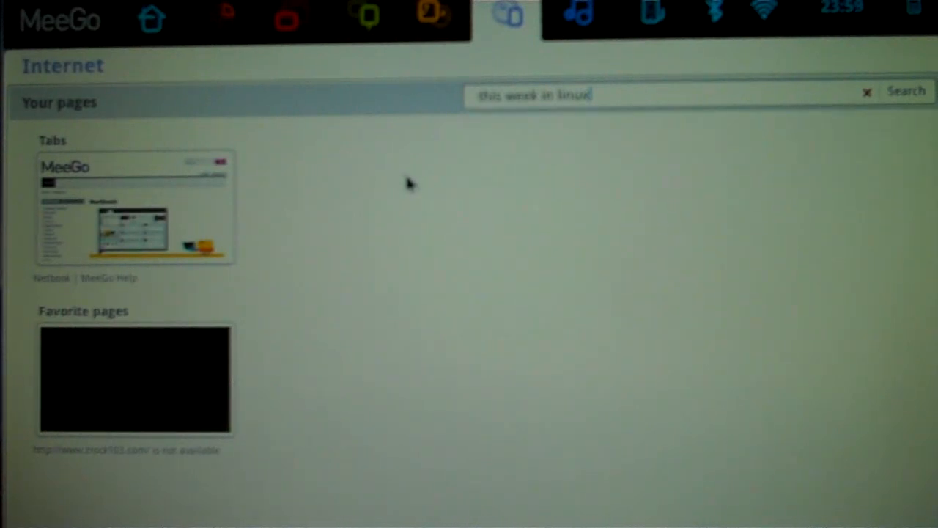
pyautogui.moveTo(428, 185)
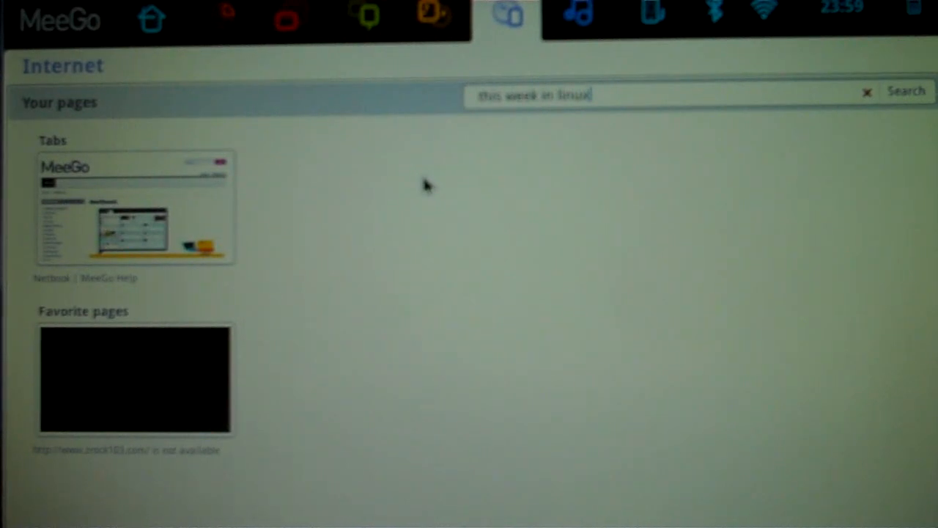
pyautogui.moveTo(525, 106)
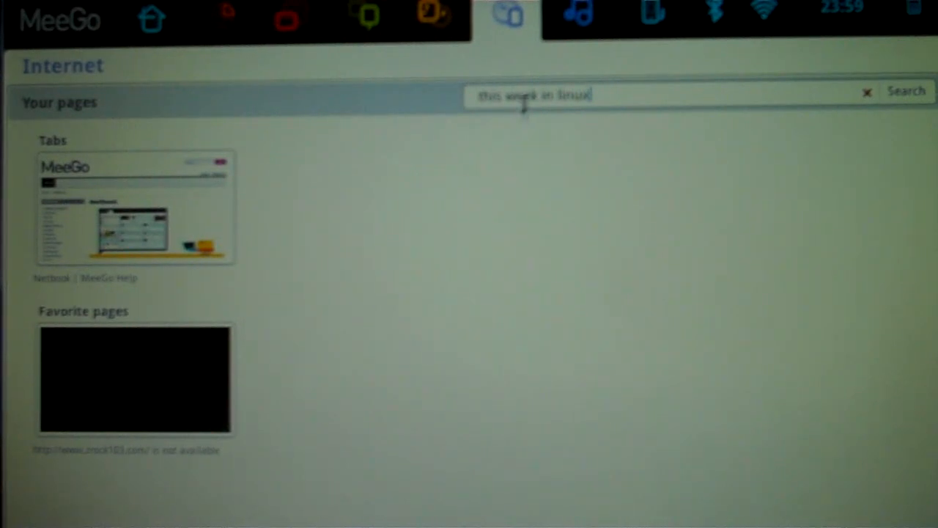
# Step: Launch Banshee from the Media panel on its Music library showing Test night n. 1's seven tracks
pyautogui.click(578, 16)
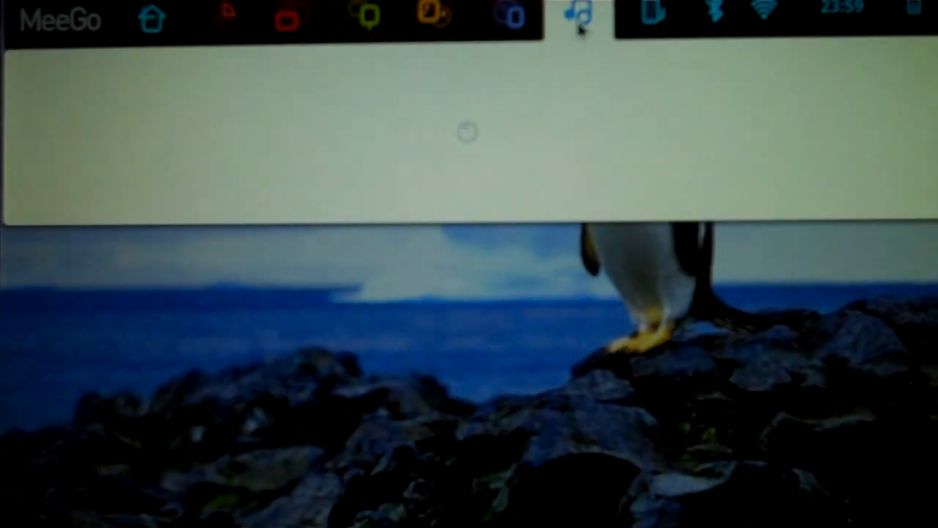
pyautogui.click(577, 15)
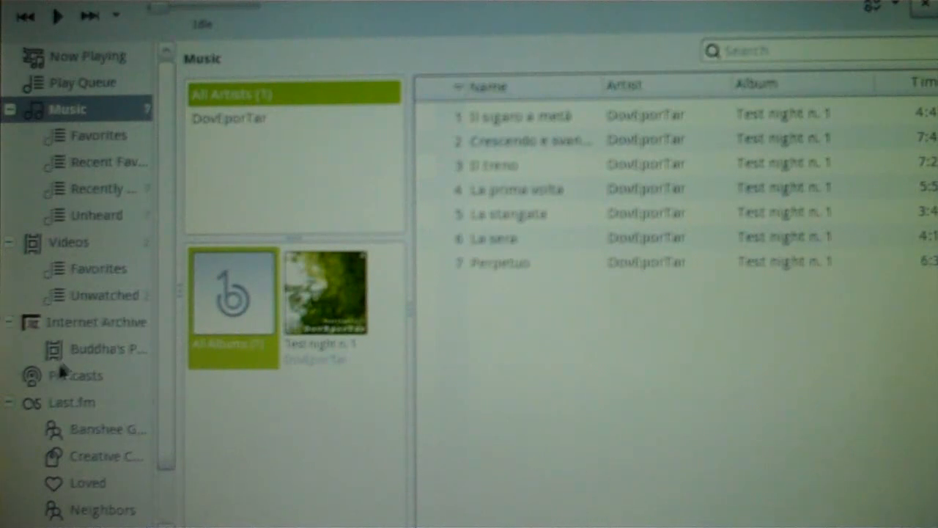
# Step: Scroll down the Myzone social feed showing updates from June 6, 2010
pyautogui.scroll(-3)
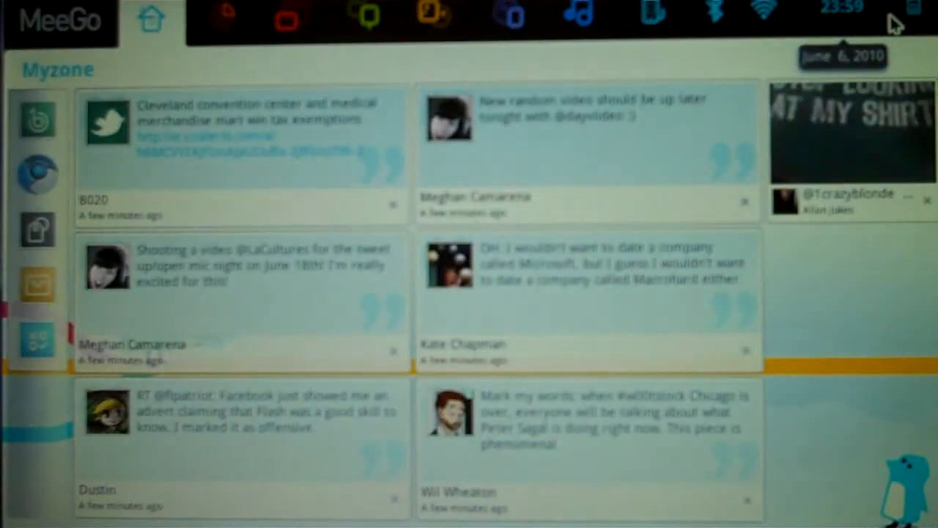
pyautogui.moveTo(578, 15)
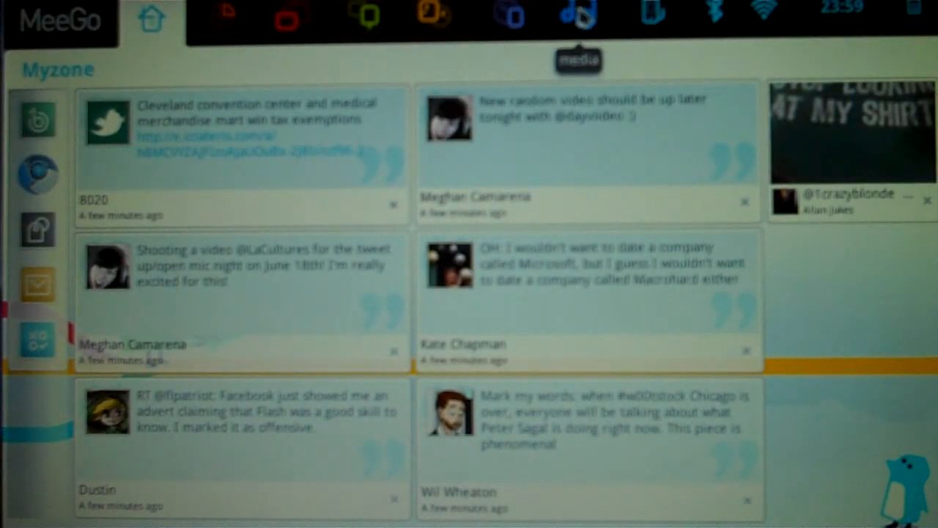
pyautogui.moveTo(651, 15)
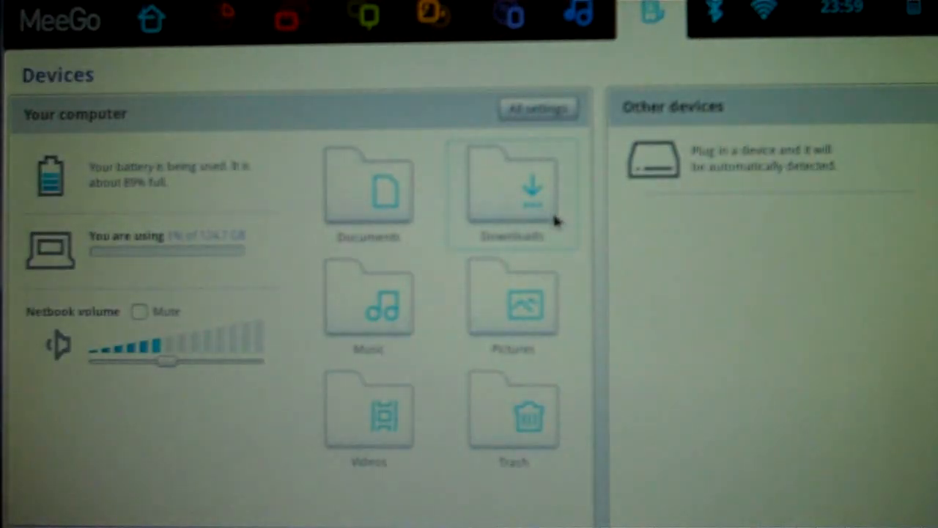
pyautogui.moveTo(750, 304)
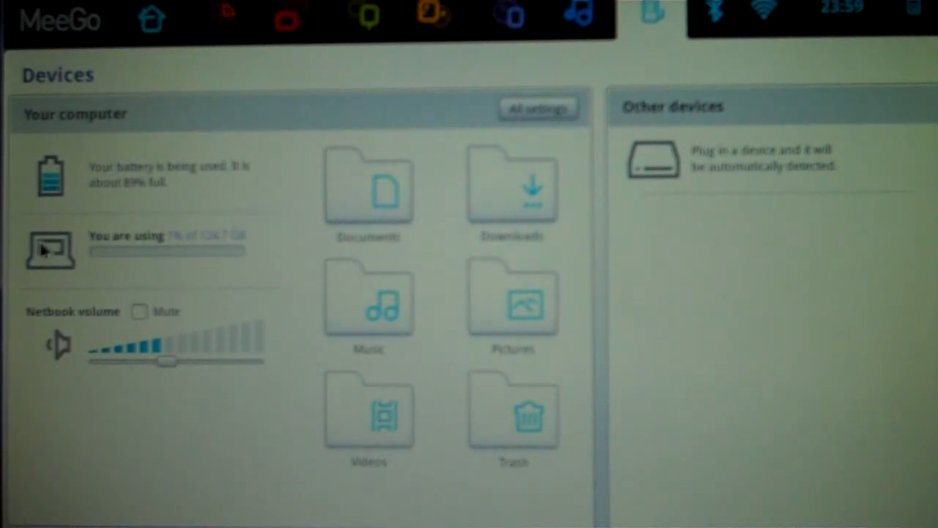
pyautogui.moveTo(432, 410)
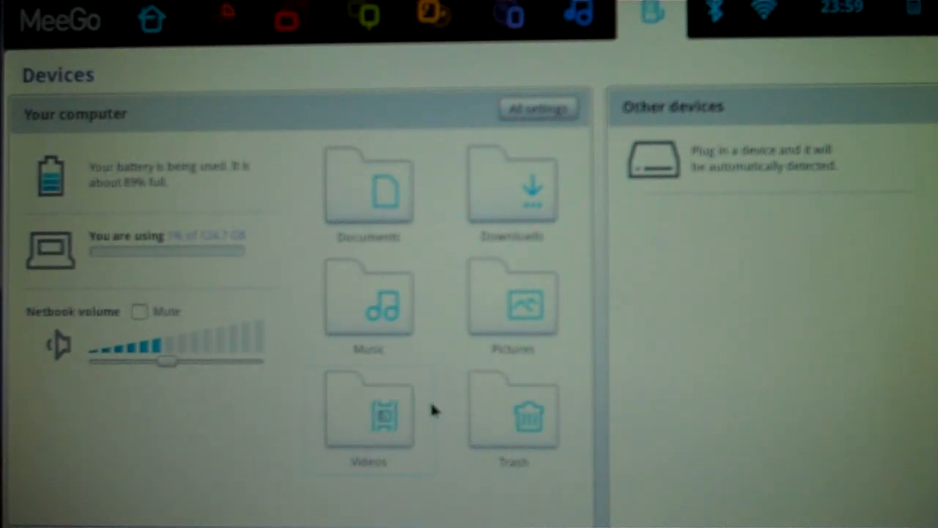
# Step: Switch from the Devices overview to the Networks panel in the toolbar
pyautogui.click(763, 16)
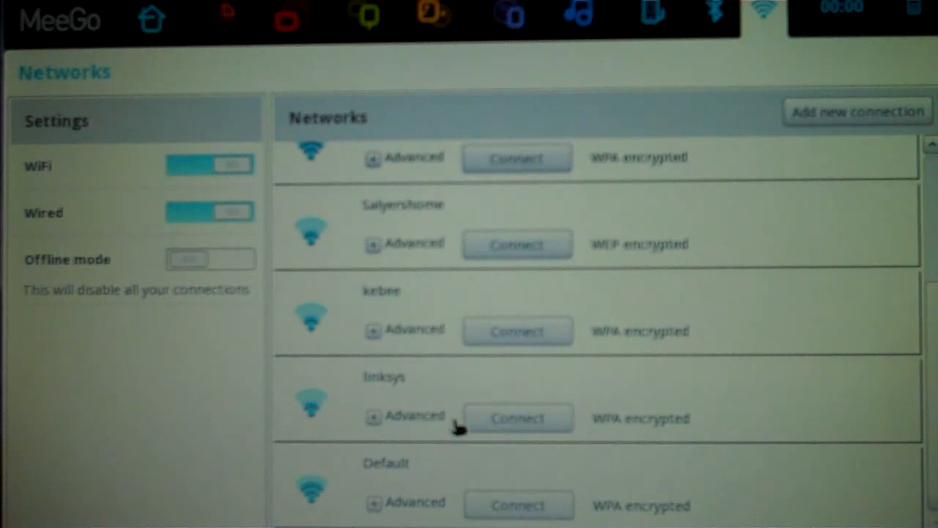
pyautogui.moveTo(158, 214)
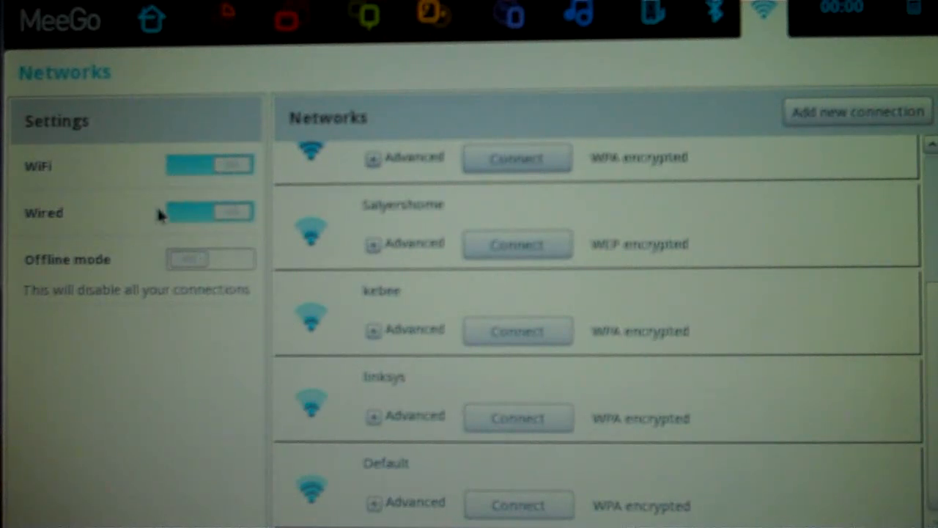
pyautogui.moveTo(270, 308)
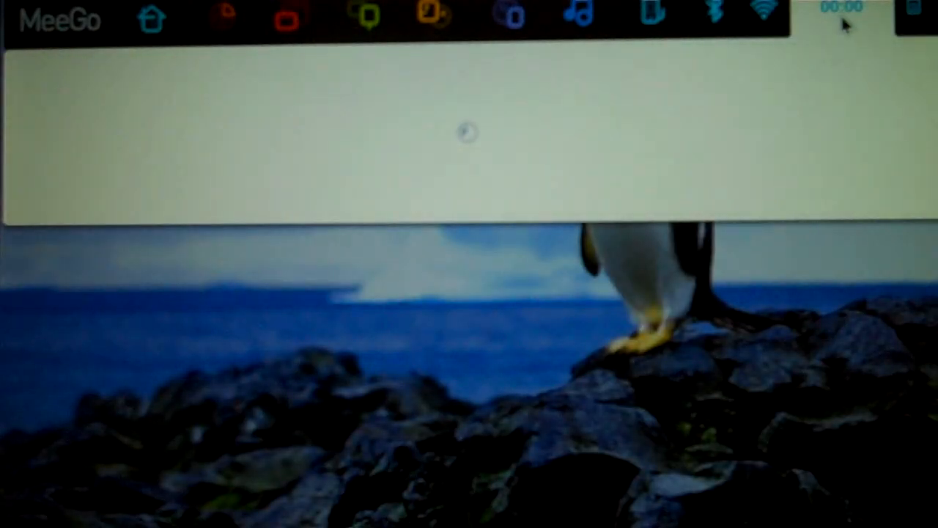
# Step: Bring up the Time and Date panel with its clock, appointments and tasks columns
pyautogui.click(841, 12)
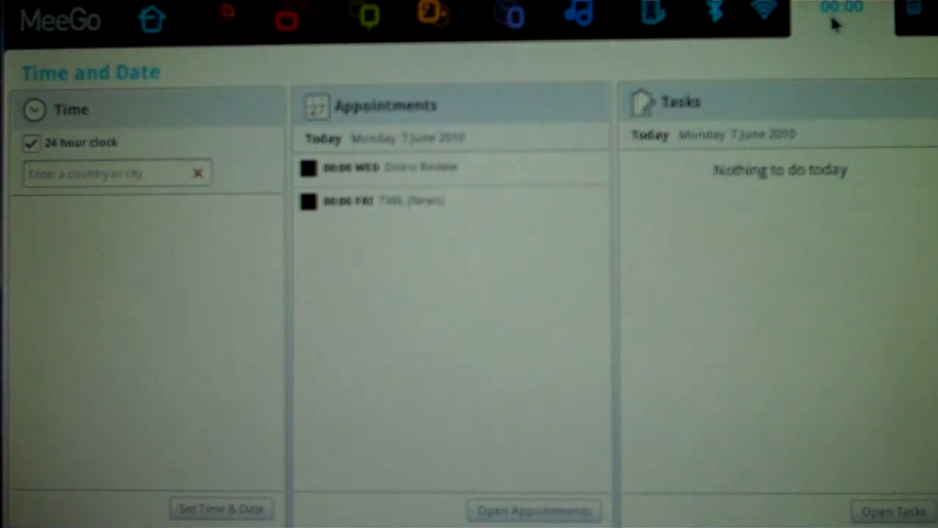
pyautogui.moveTo(557, 249)
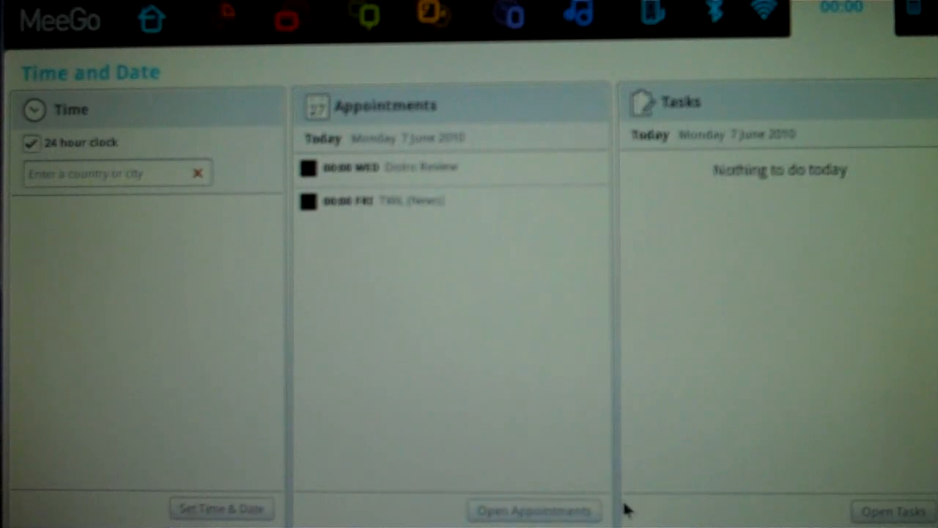
pyautogui.moveTo(413, 258)
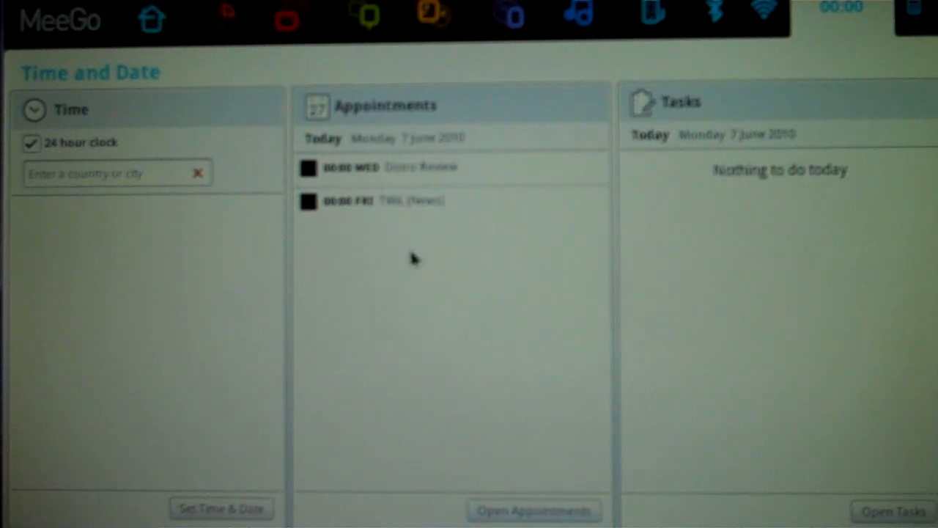
pyautogui.moveTo(659, 143)
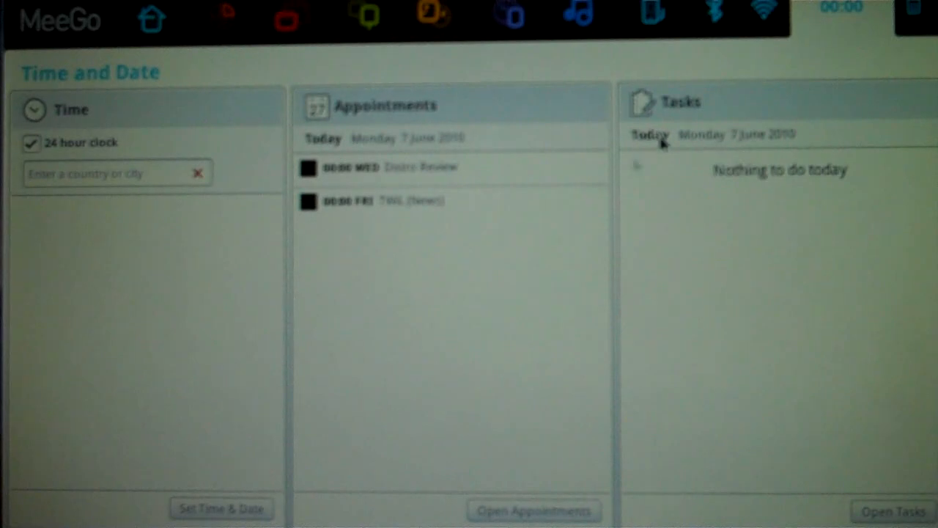
pyautogui.moveTo(911, 14)
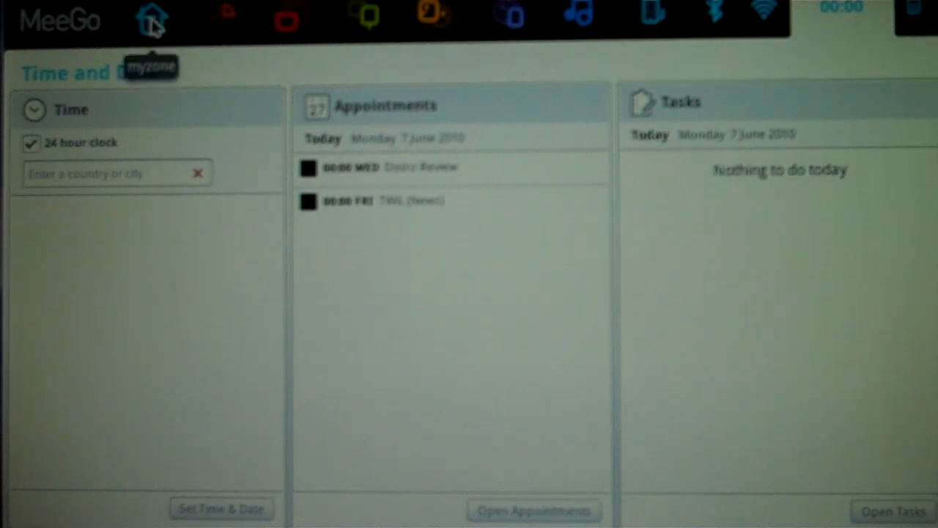
# Step: Return to Myzone, glance at the installed Applications list, then dismiss it
pyautogui.click(153, 21)
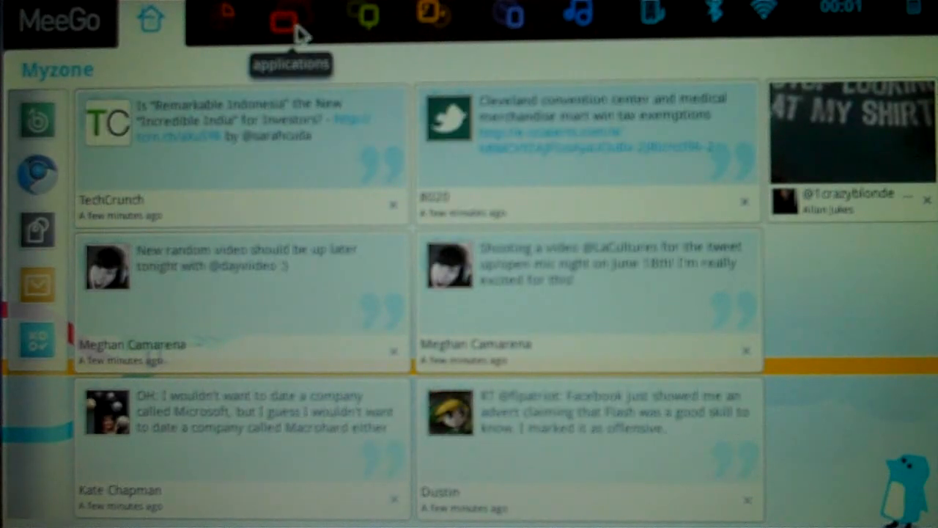
pyautogui.click(286, 18)
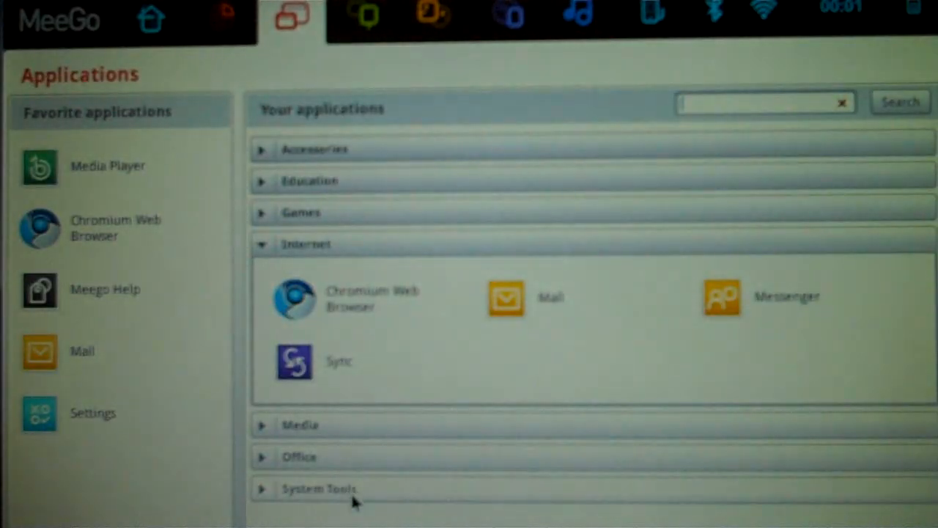
pyautogui.click(149, 20)
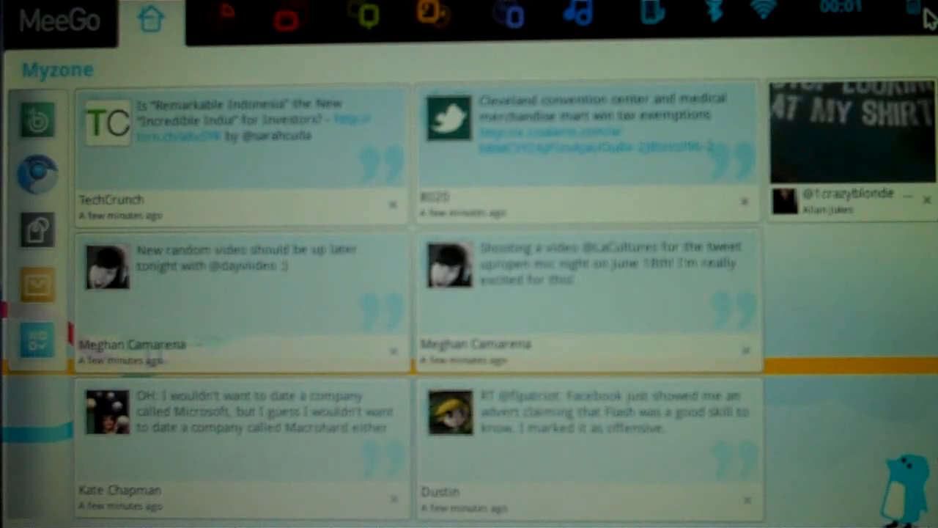